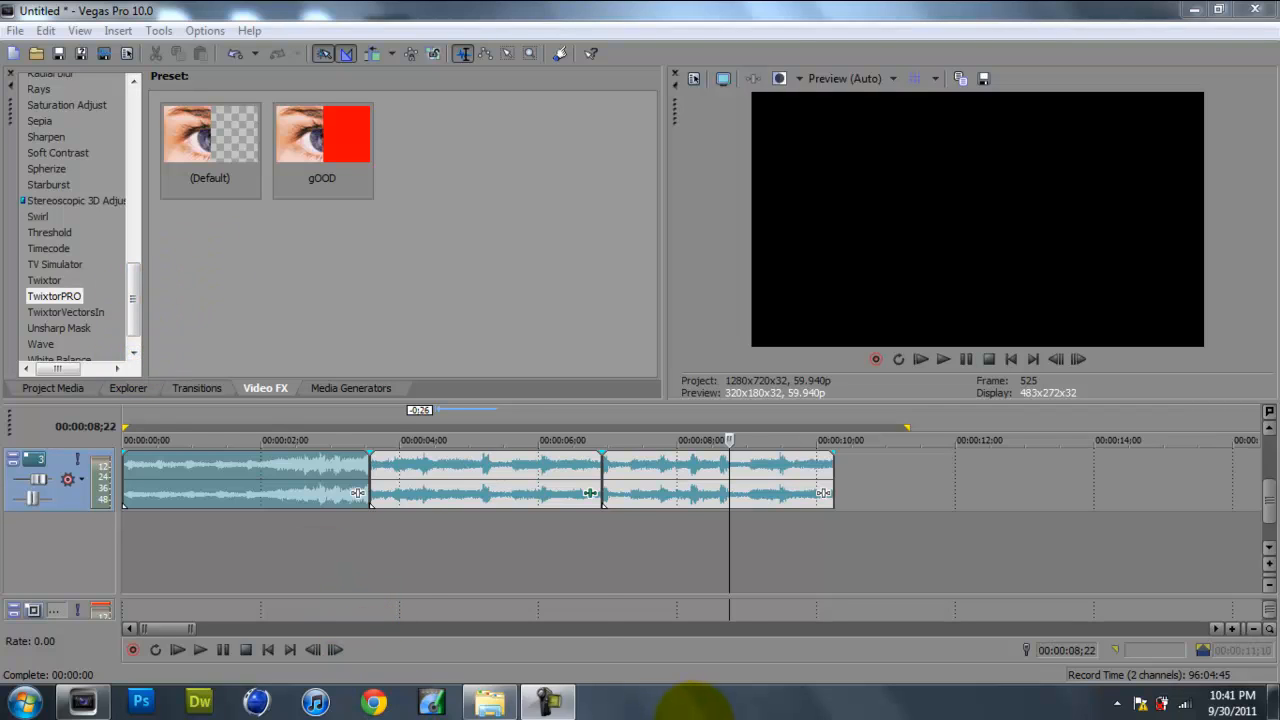
mouse_move(910, 535)
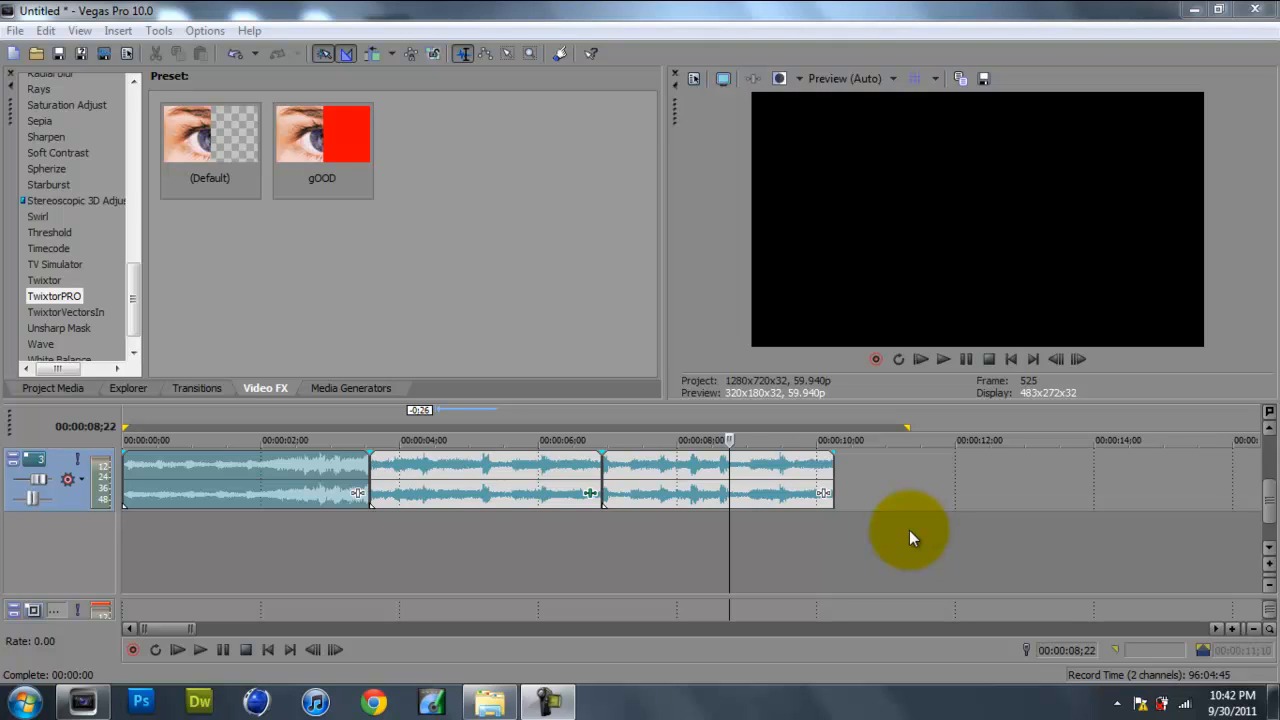
mouse_move(330, 370)
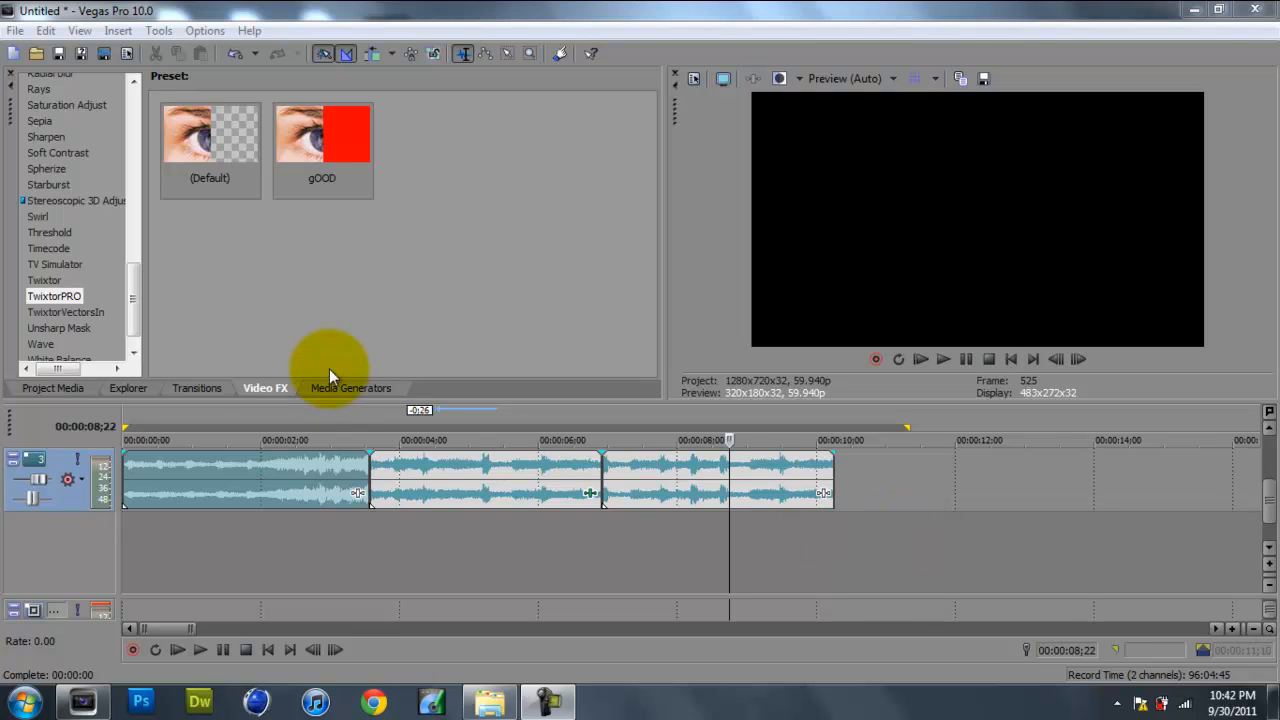
mouse_move(280, 467)
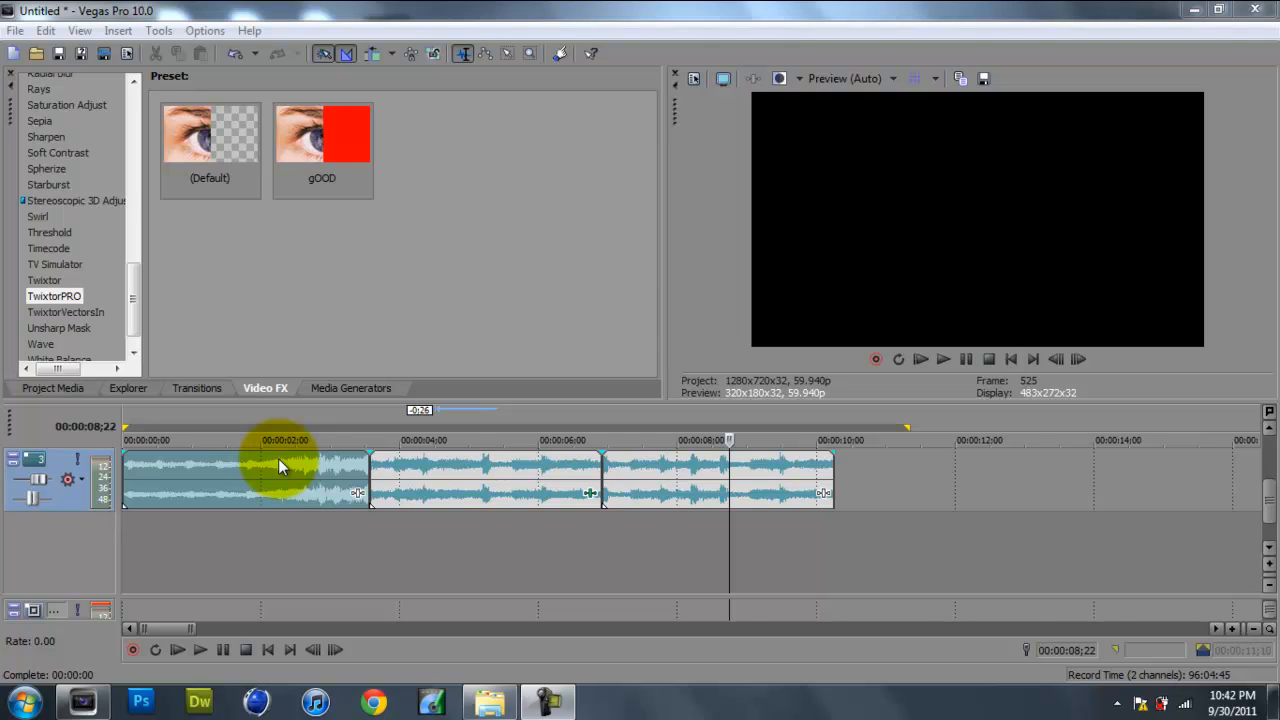
mouse_move(863, 304)
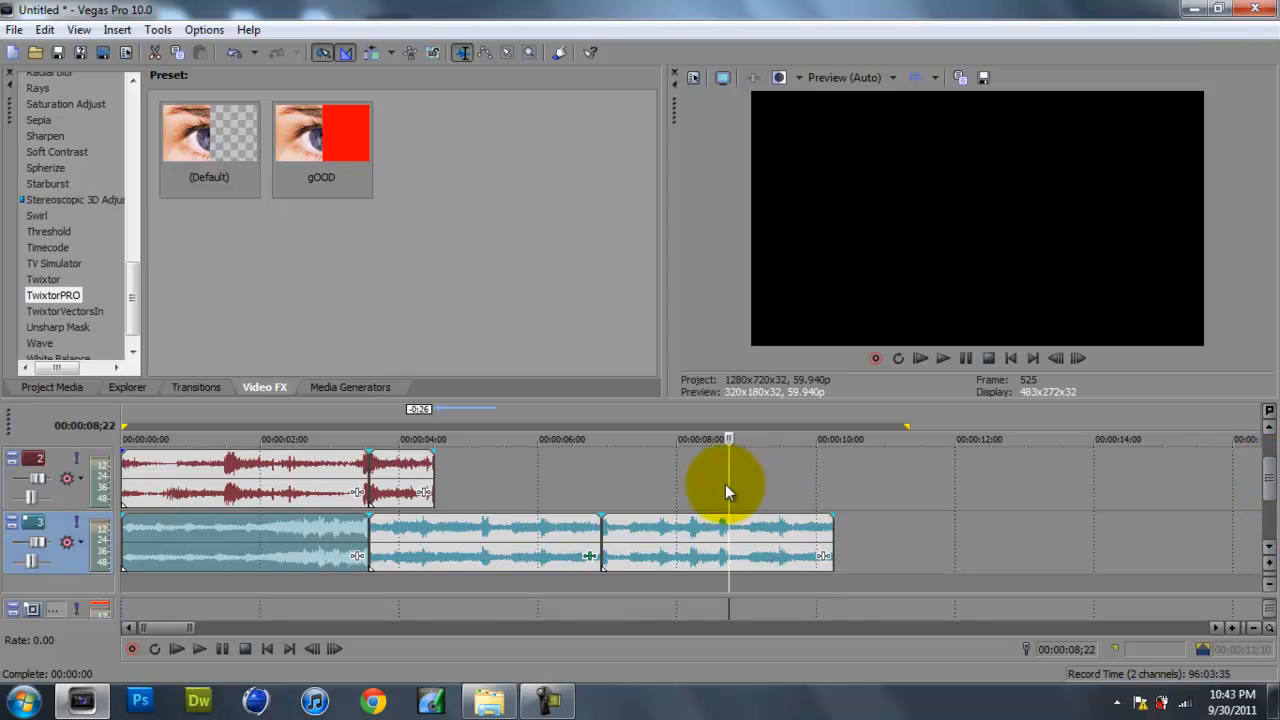
mouse_move(590, 495)
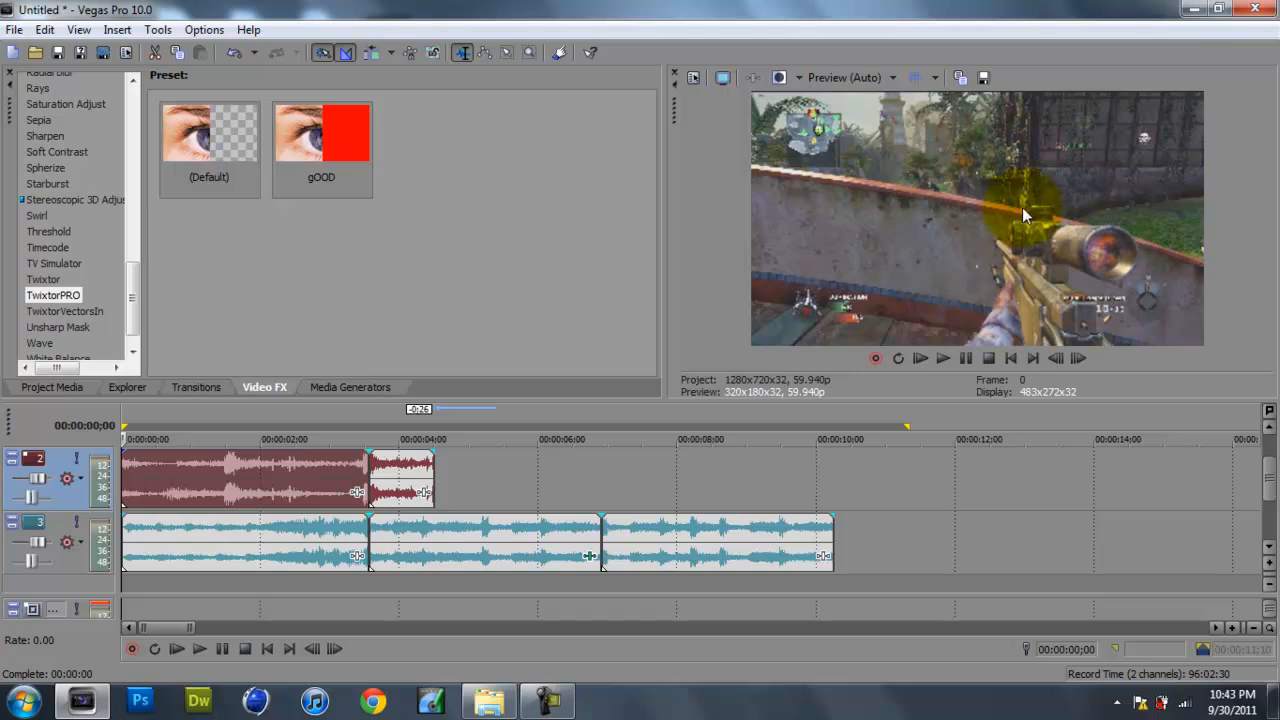
mouse_move(950, 248)
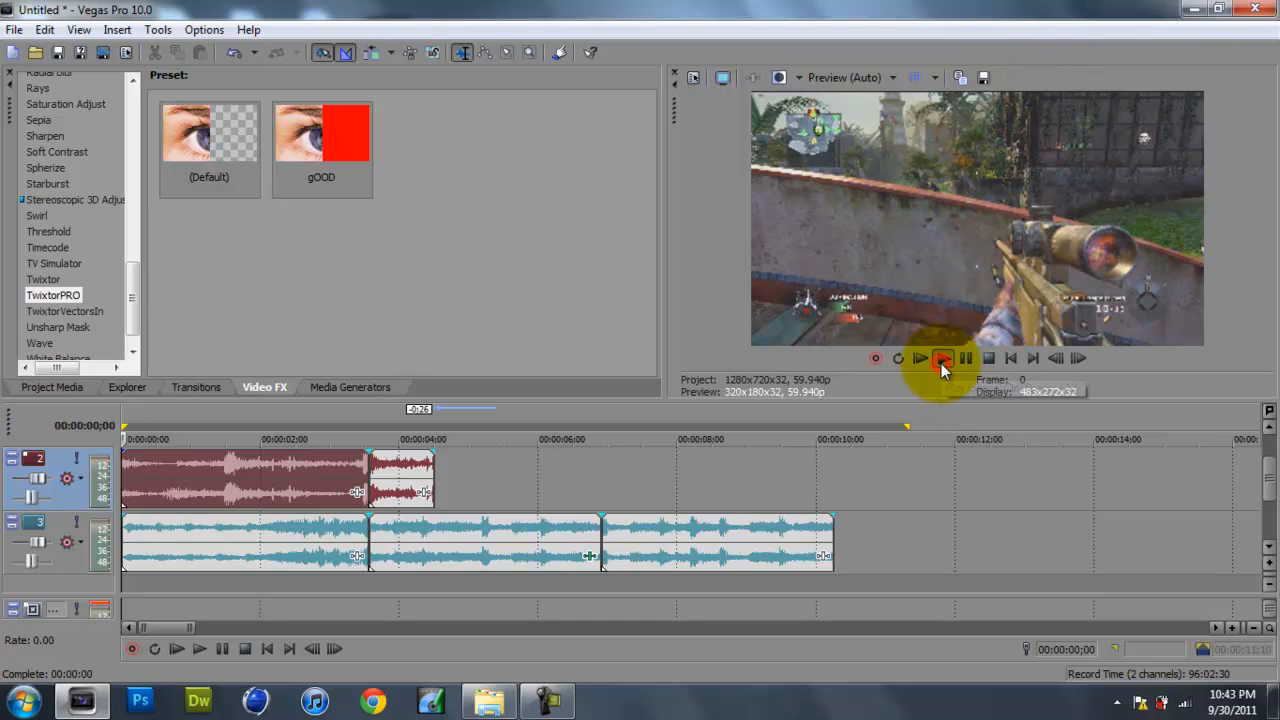
Preview the project audio from the start, then pause playback.
left_click(941, 358)
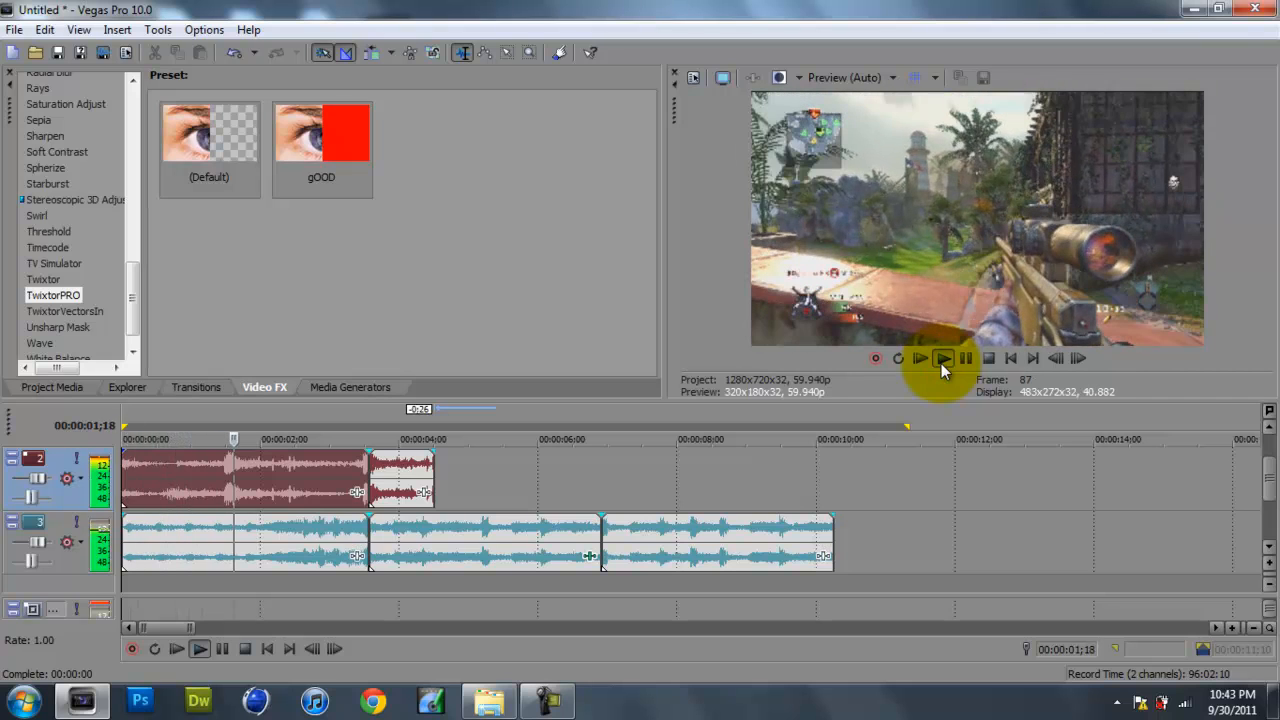
left_click(942, 358)
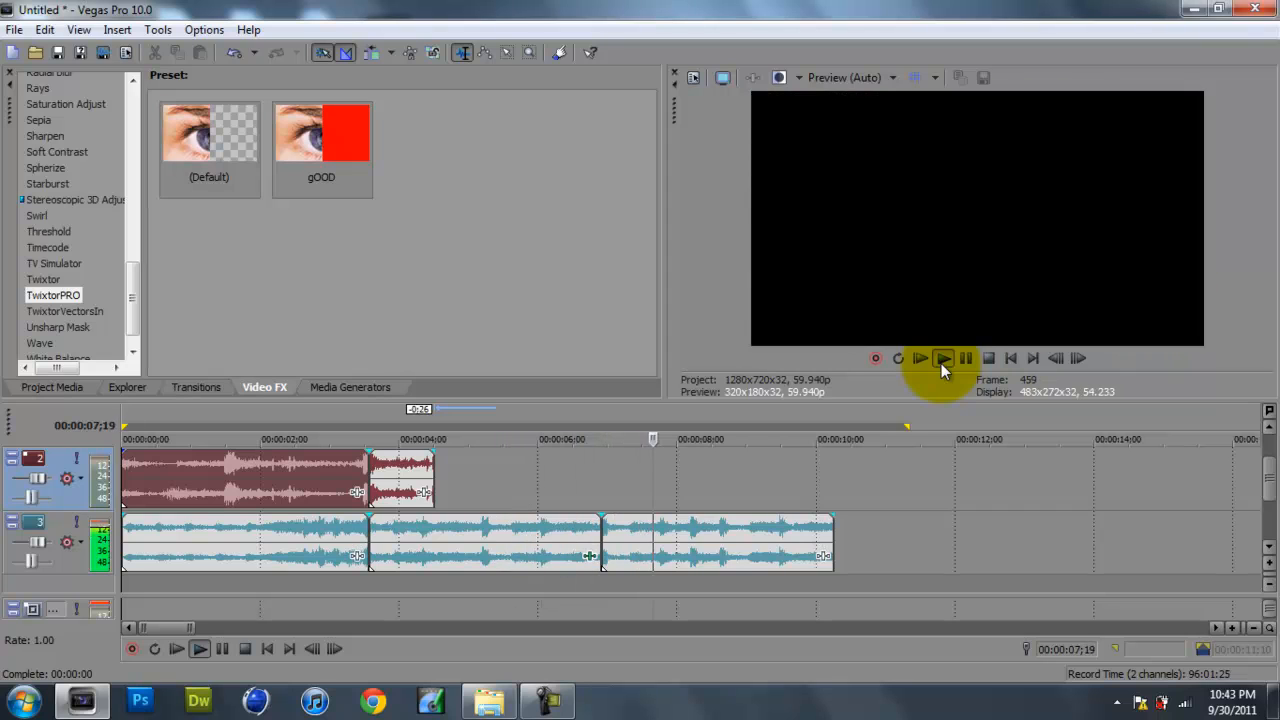
left_click(942, 358)
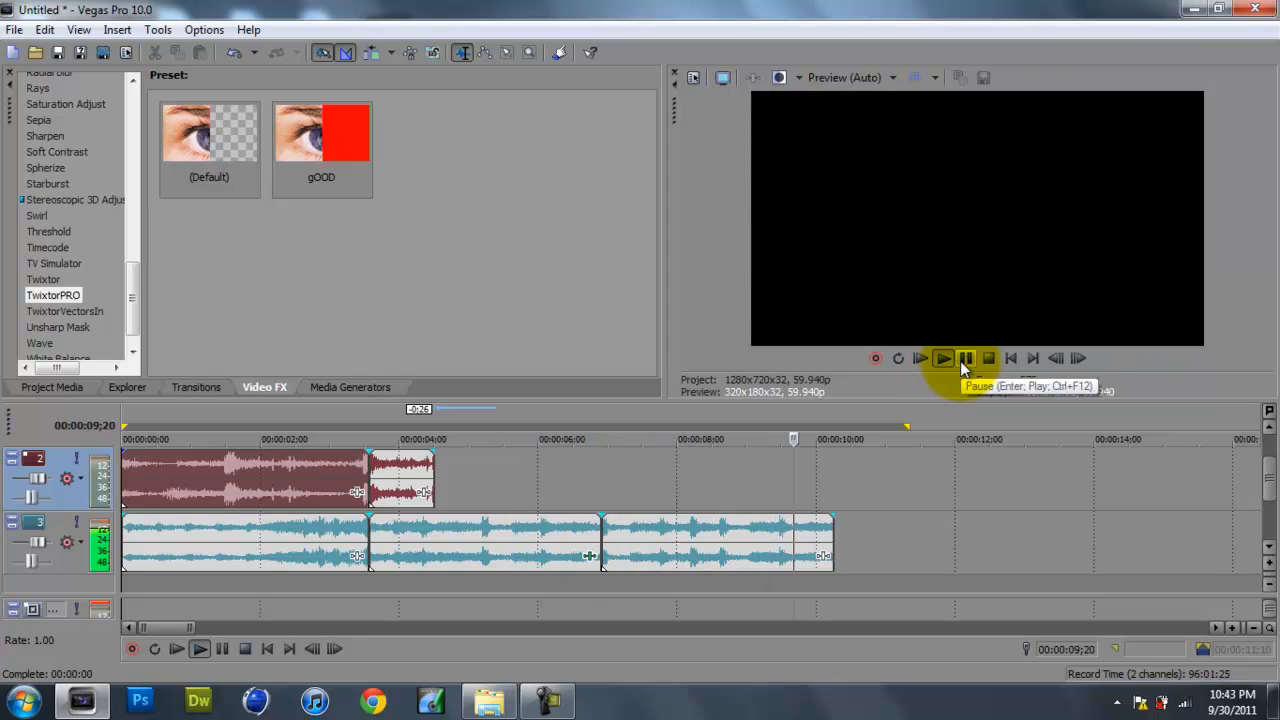
left_click(965, 358)
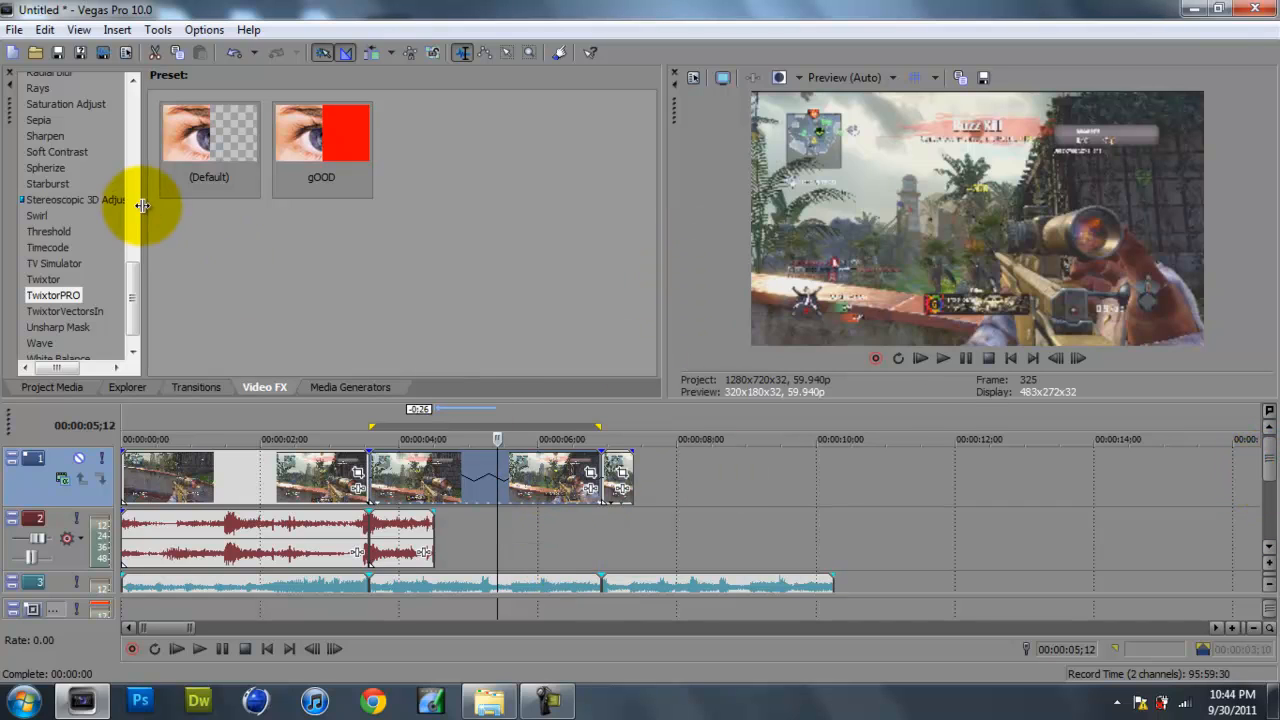
Open the Event Pan/Crop window and close it again.
left_click(52, 387)
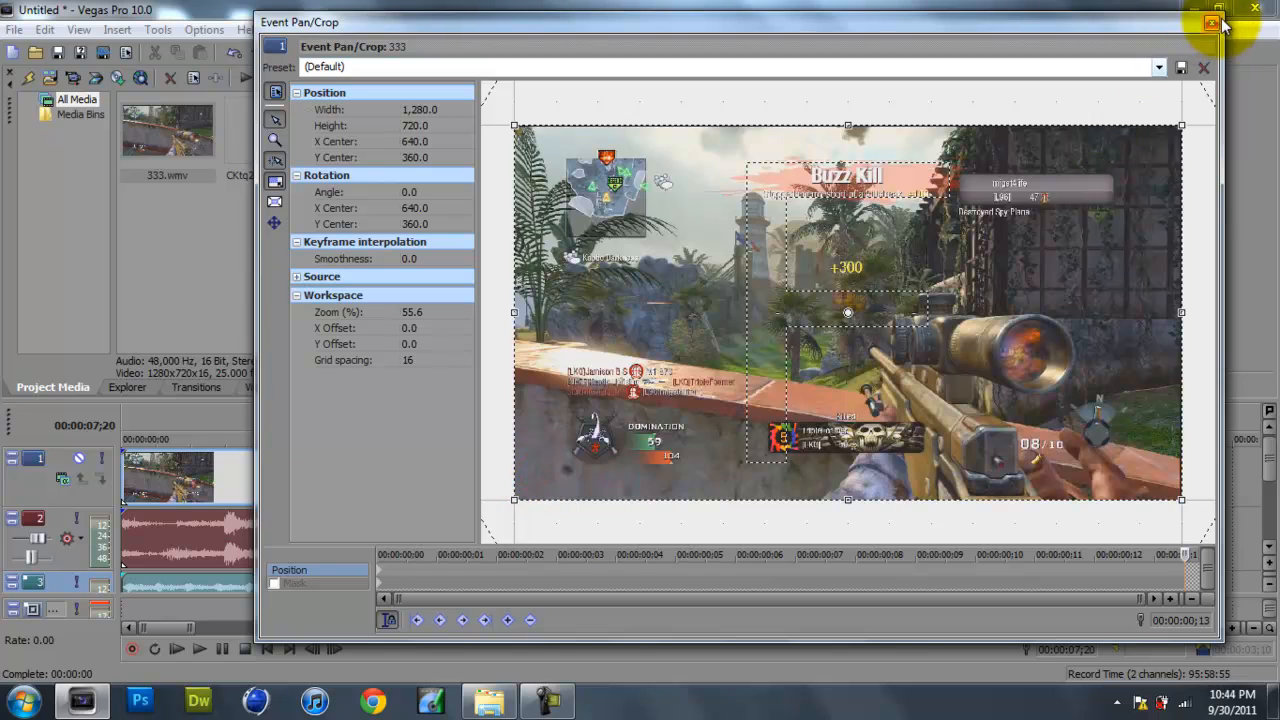
left_click(1204, 67)
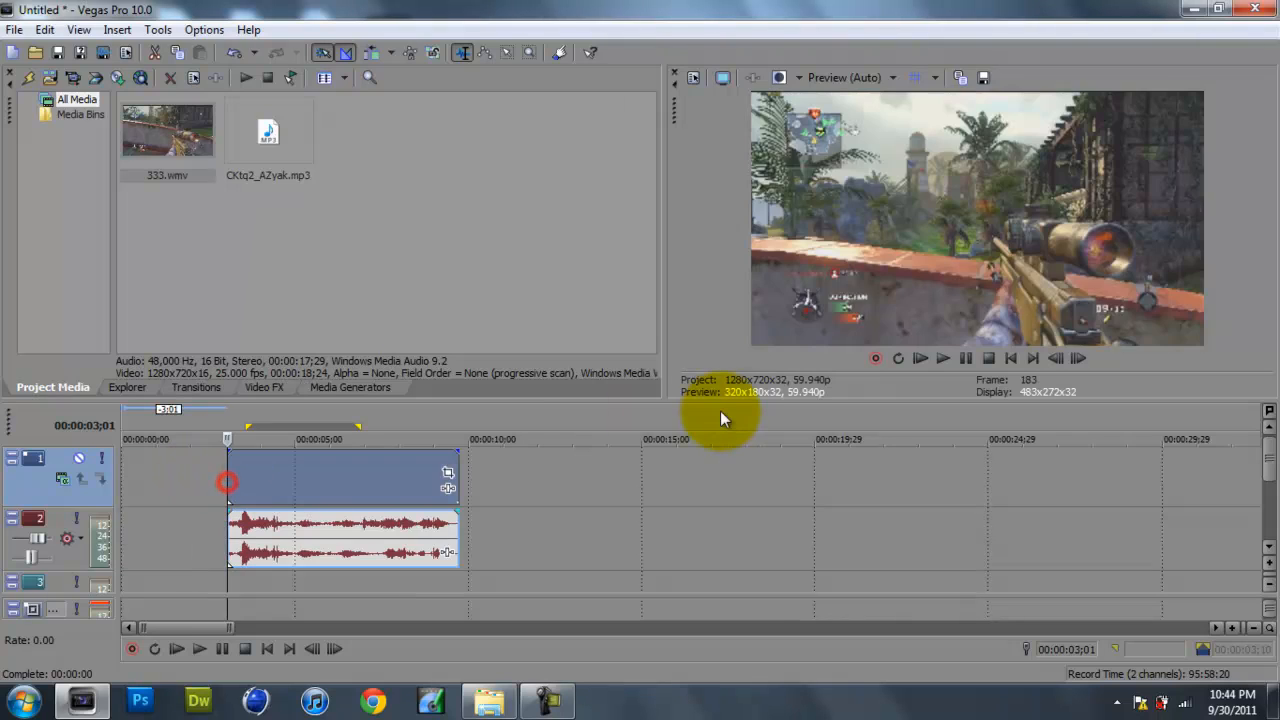
Play the gameplay clip briefly to locate the cut point, then pause.
left_click(942, 358)
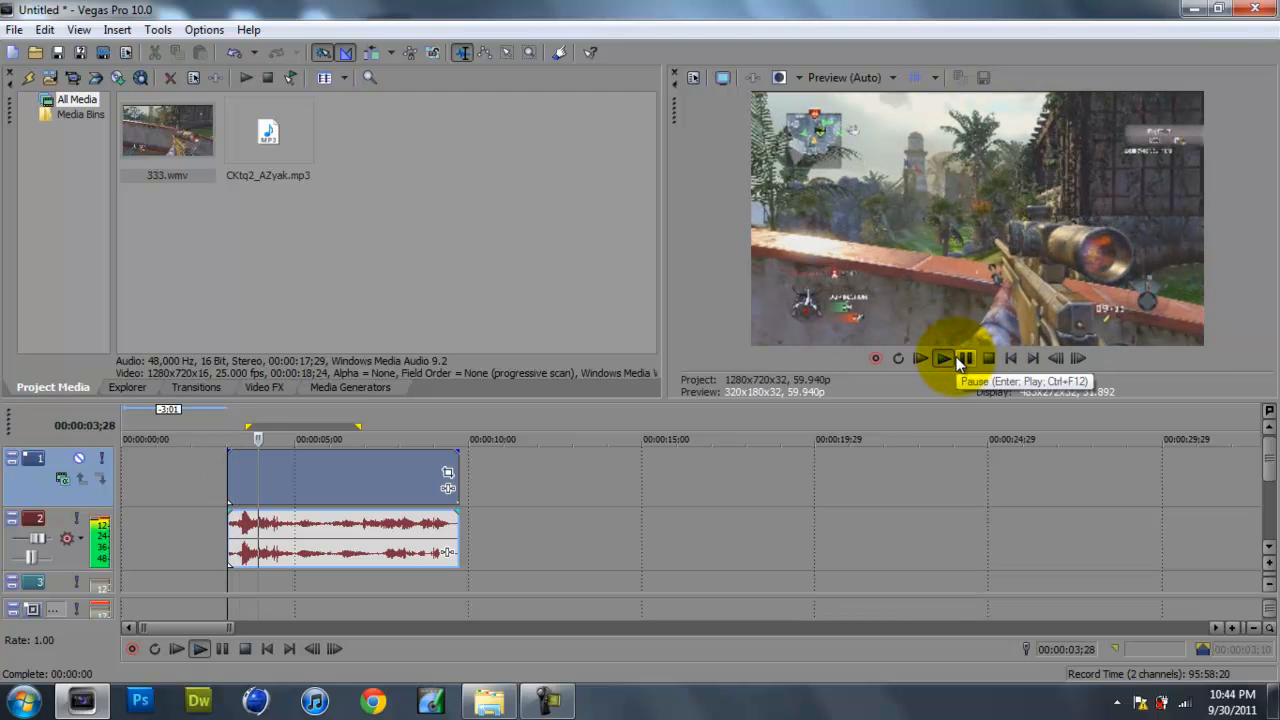
left_click(943, 358)
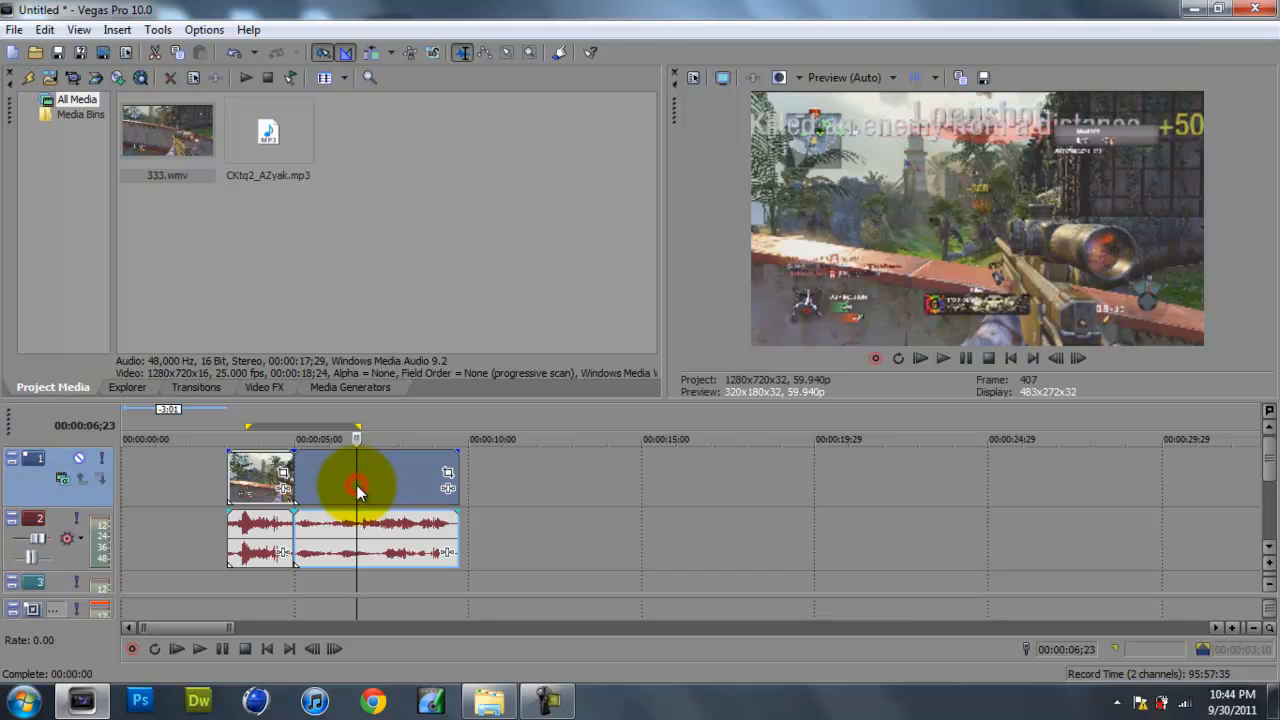
mouse_move(357, 486)
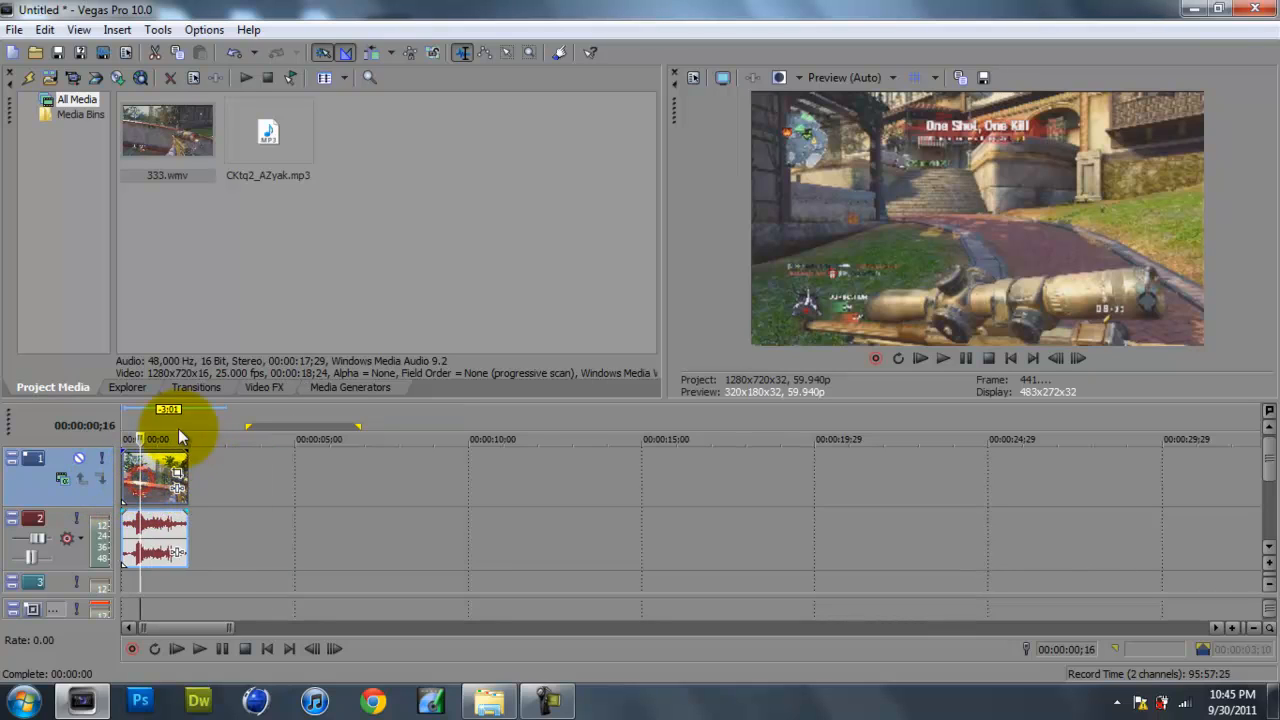
Play the newly added CKtq2_AZyak.mp3 music on track 3 to check it, then pause.
left_click(268, 131)
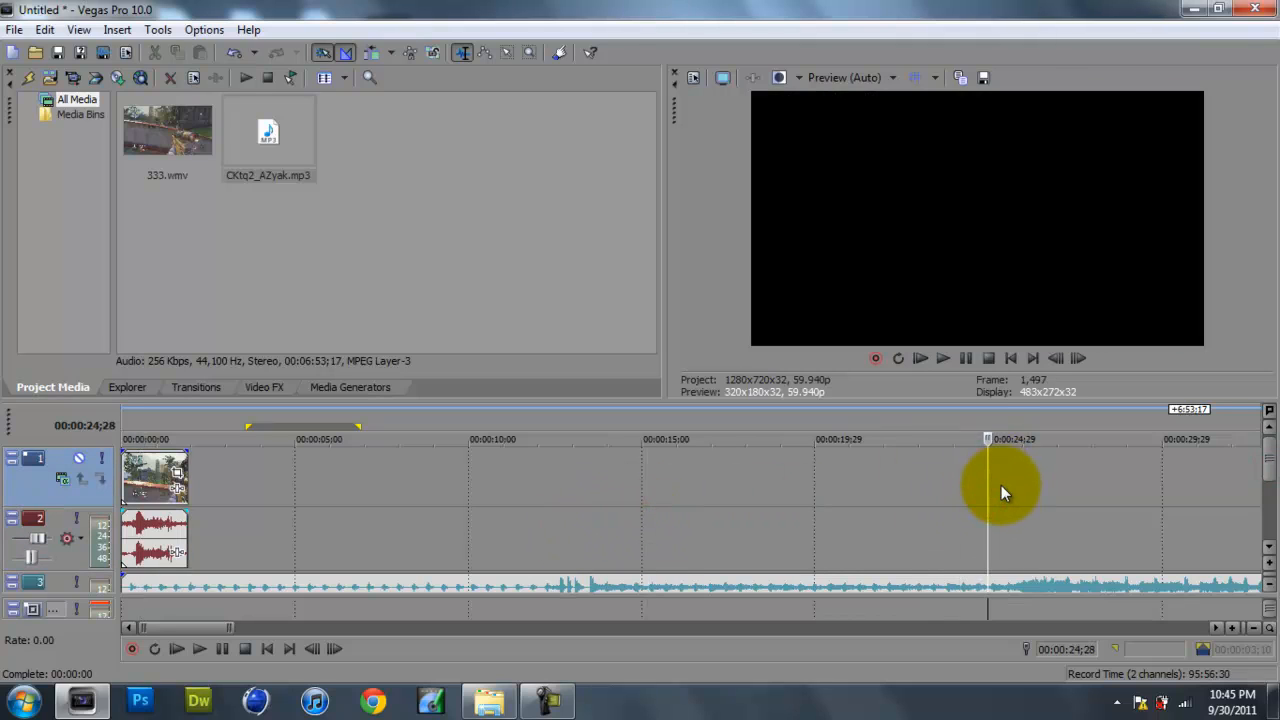
left_click(942, 358)
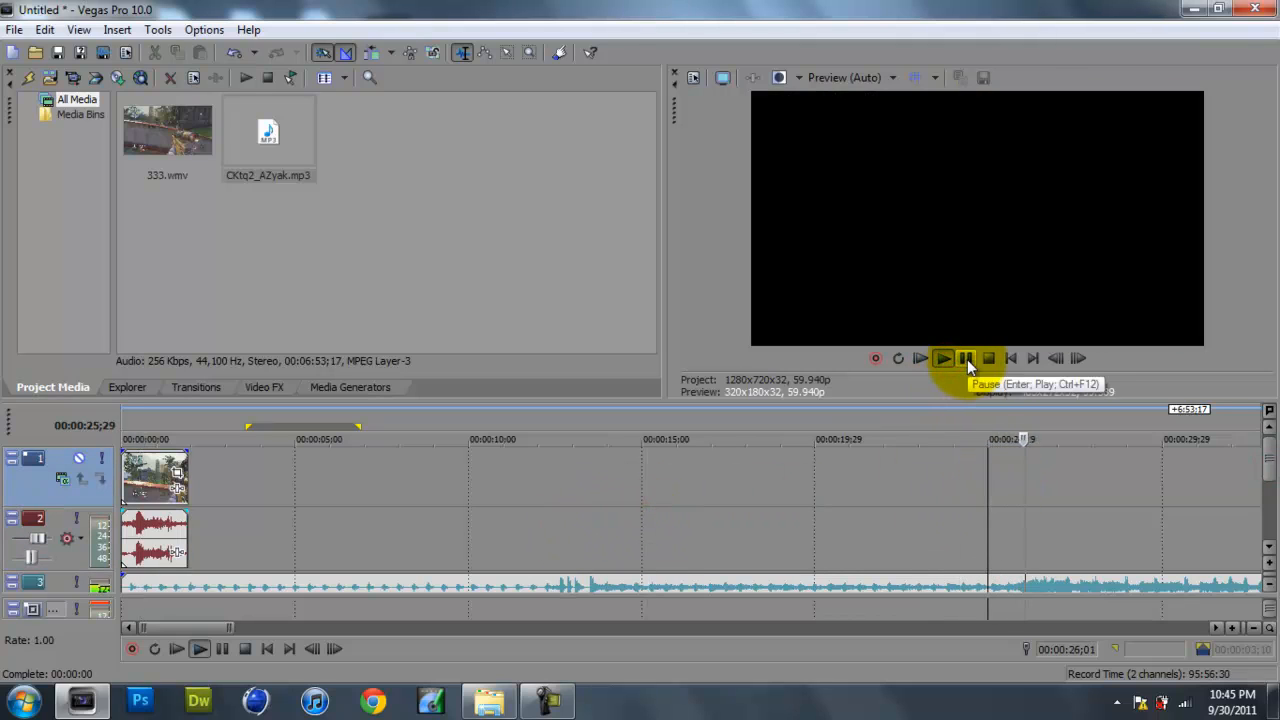
left_click(965, 358)
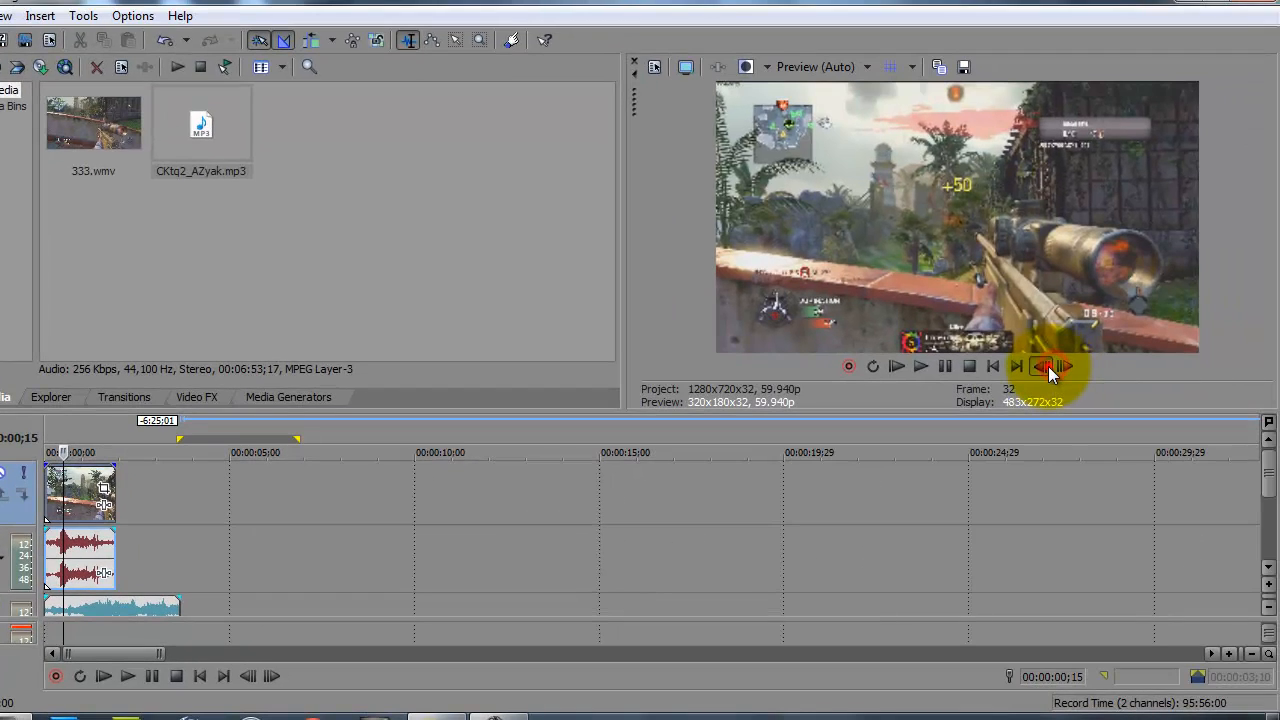
Step the preview forward two frames toward the first cut point.
left_click(1043, 365)
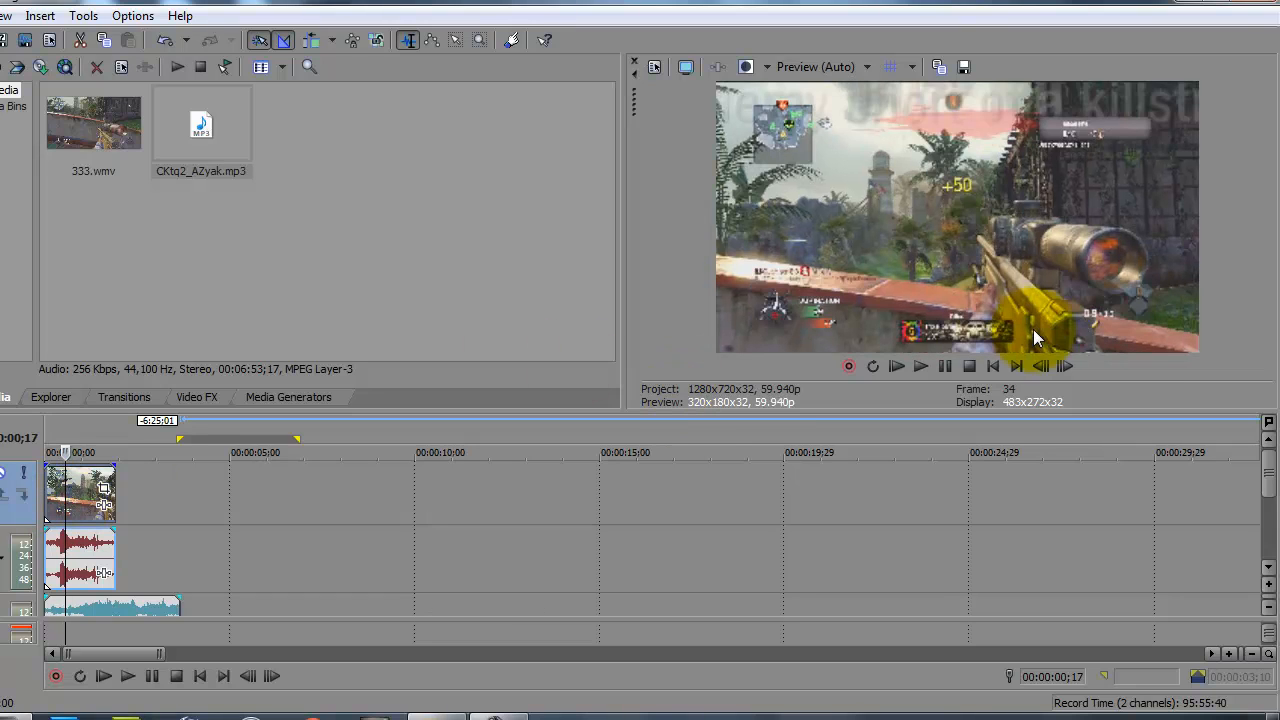
left_click(1040, 365)
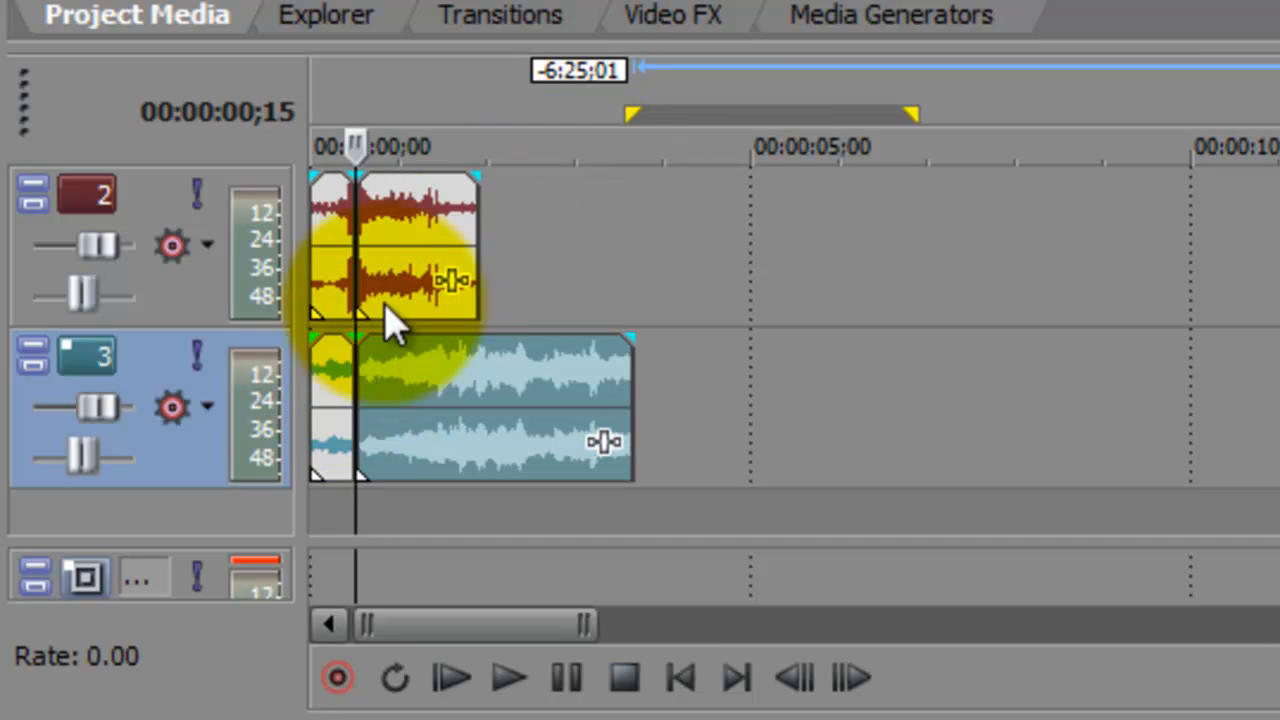
mouse_move(485, 410)
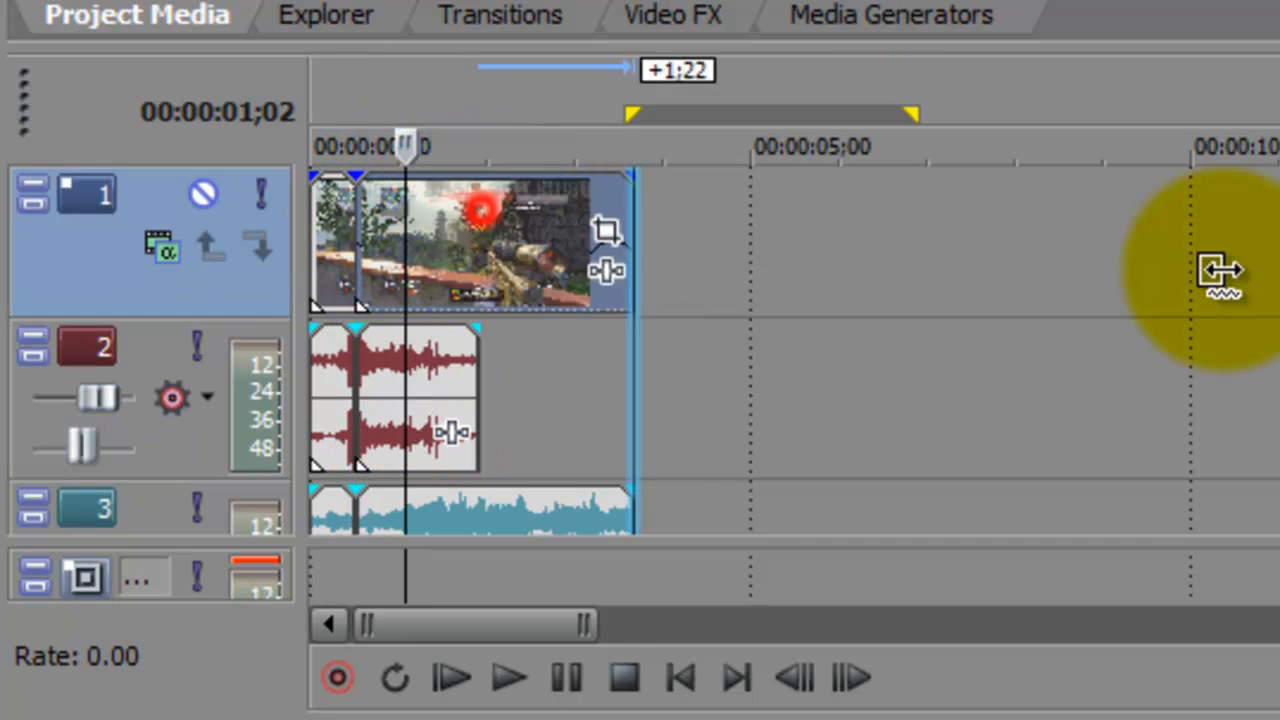
Drag the playhead later to the end of the kill moment.
left_click_drag(630, 240, 770, 240)
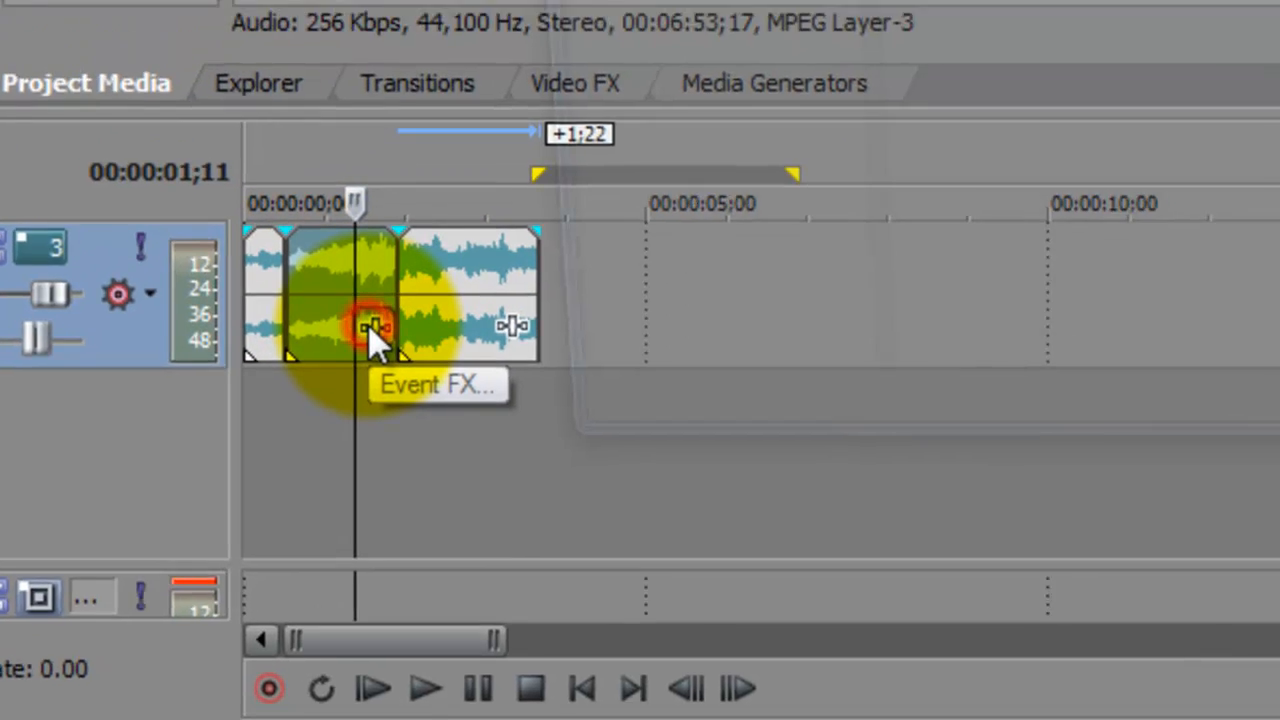
Add the Sony Track EQ audio effect to the middle music event's FX chain.
left_click(376, 327)
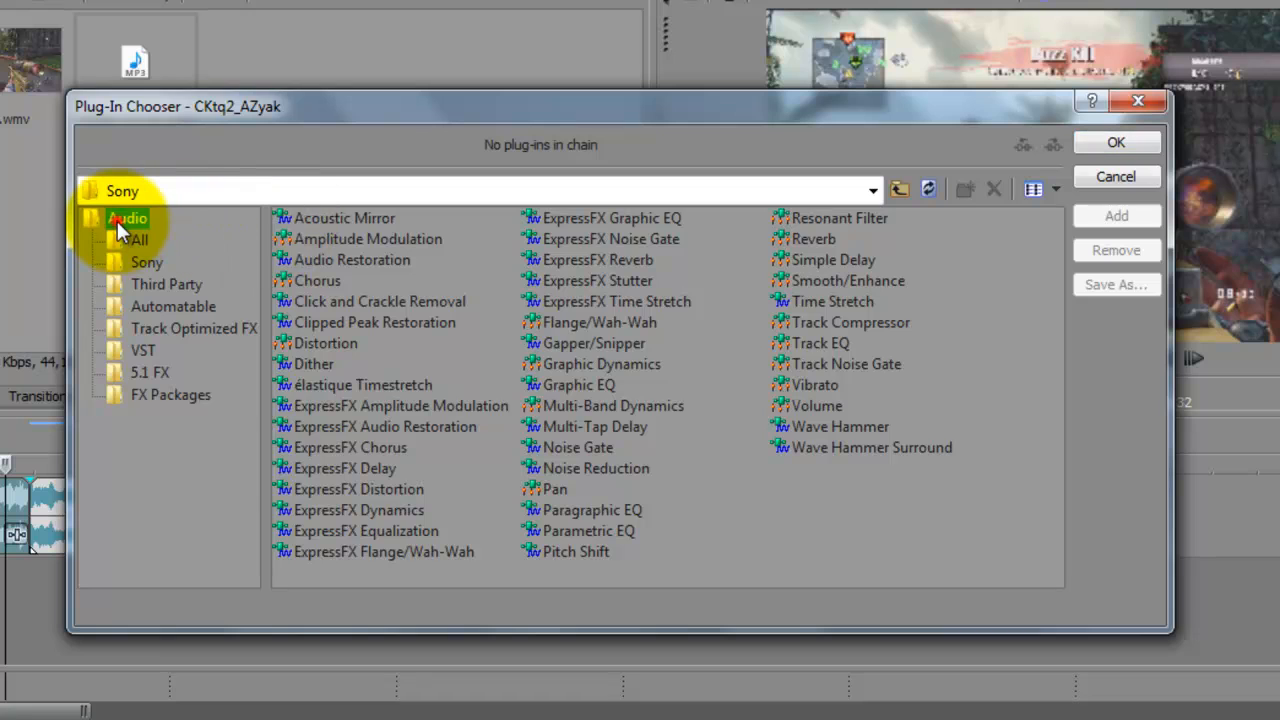
left_click(139, 239)
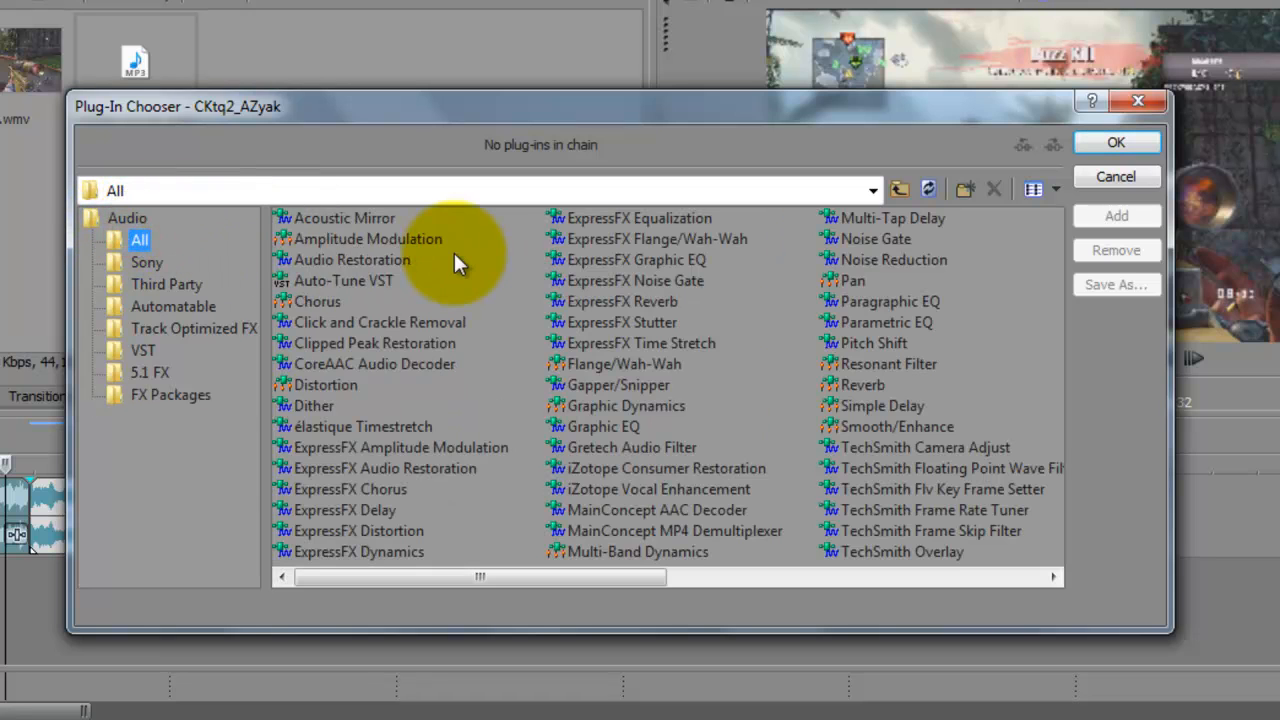
left_click(146, 262)
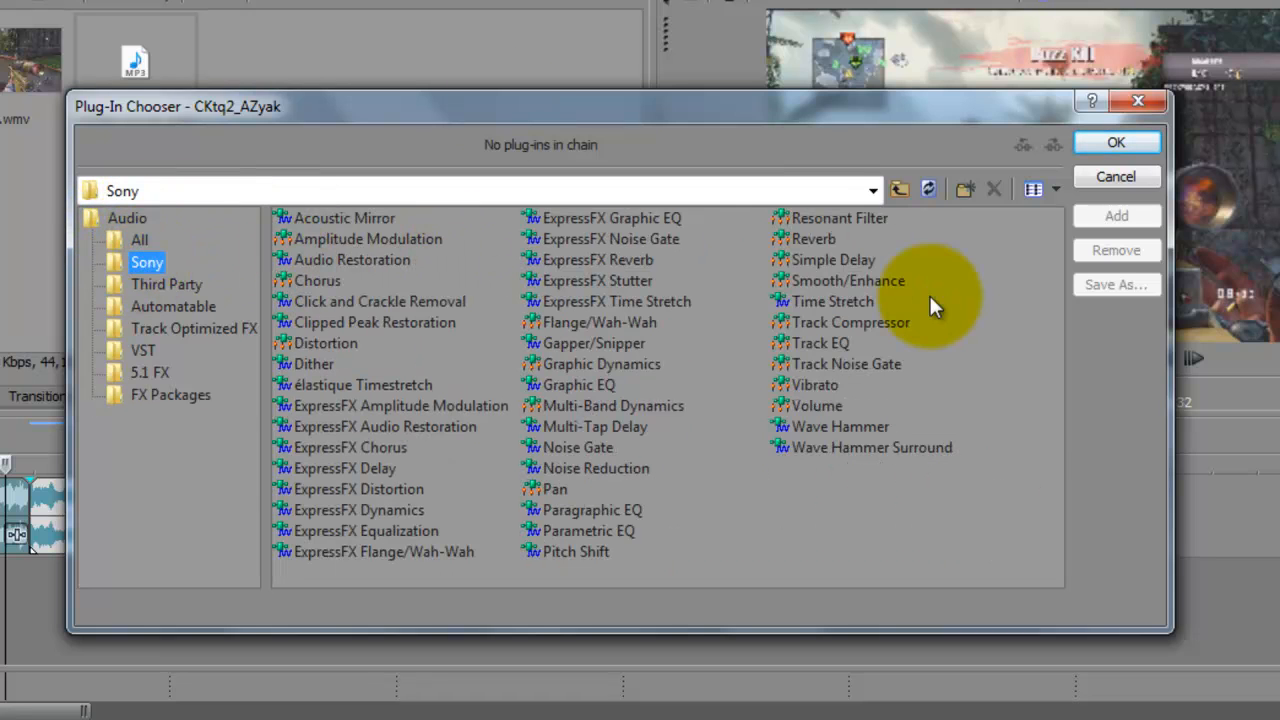
left_click(819, 343)
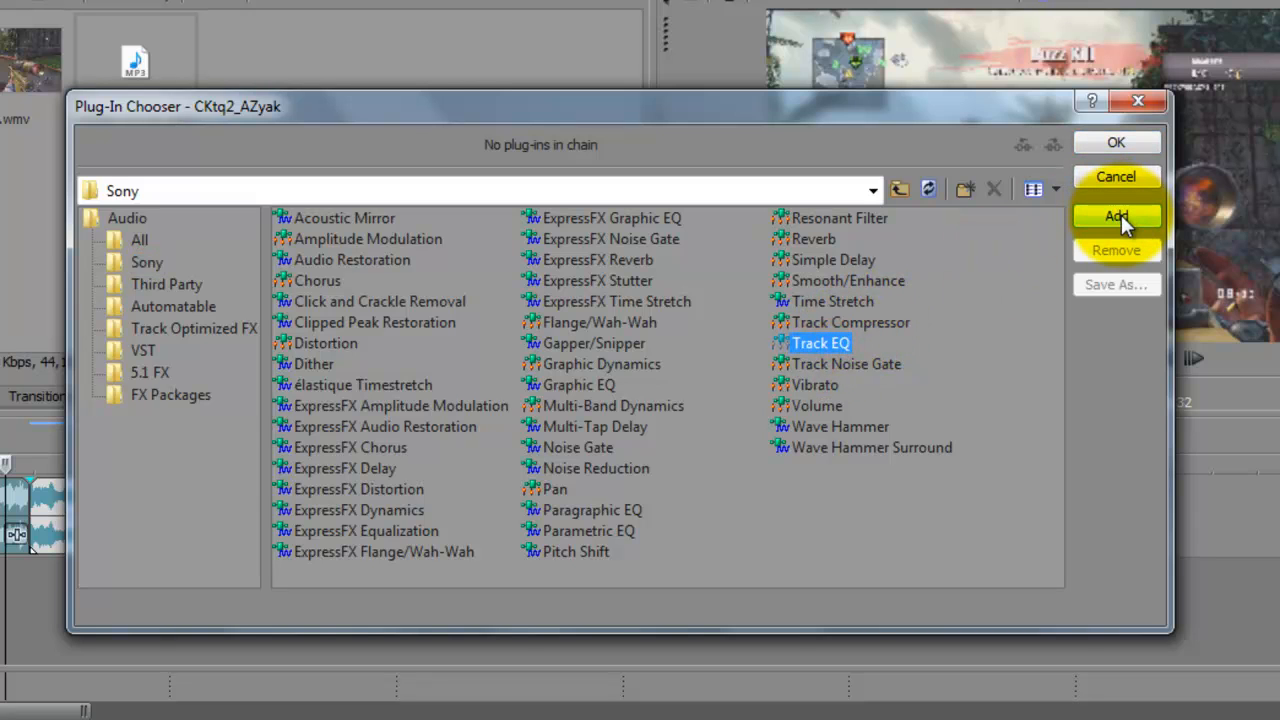
left_click(1116, 217)
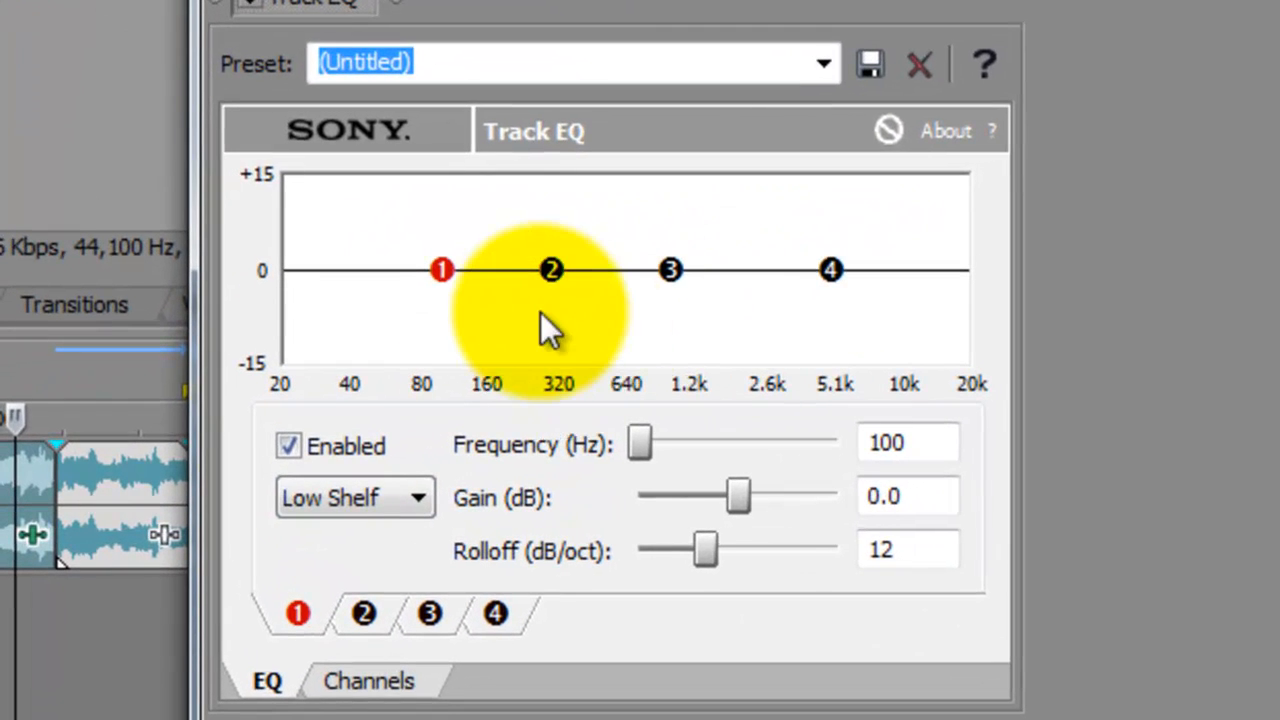
mouse_move(790, 220)
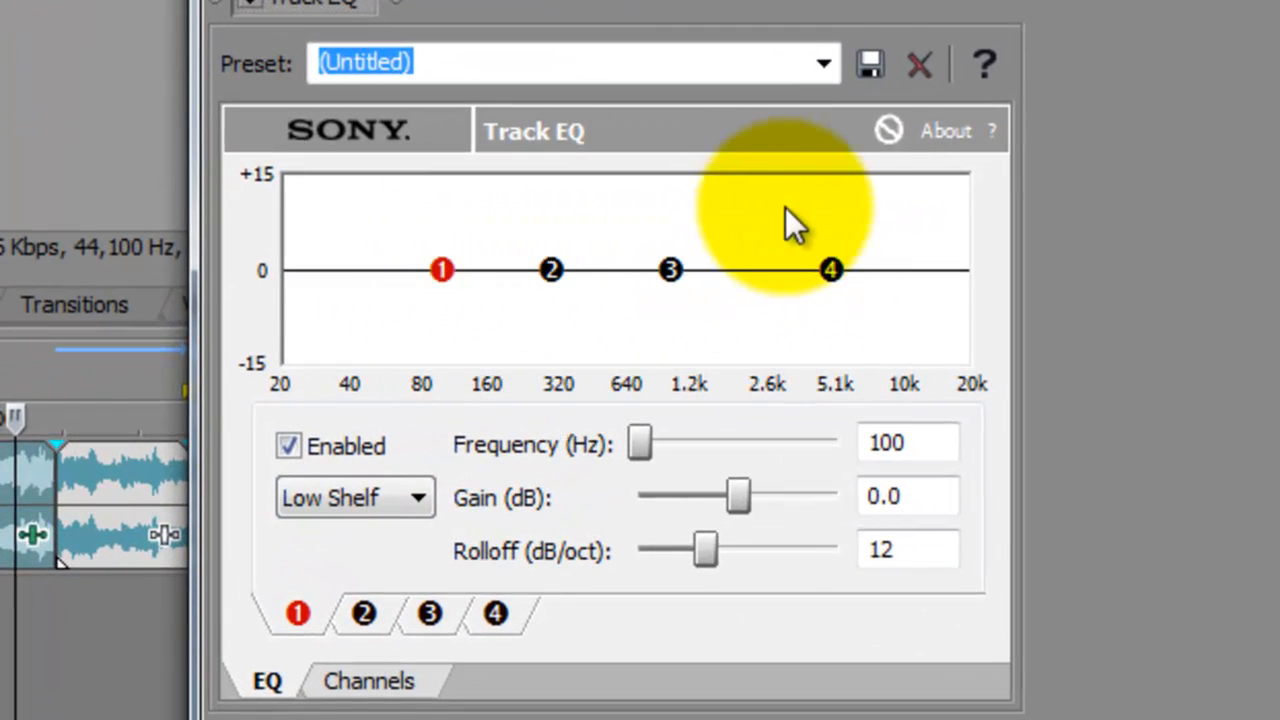
Select the Muffled preset in Track EQ and close the EQ settings window.
left_click(822, 62)
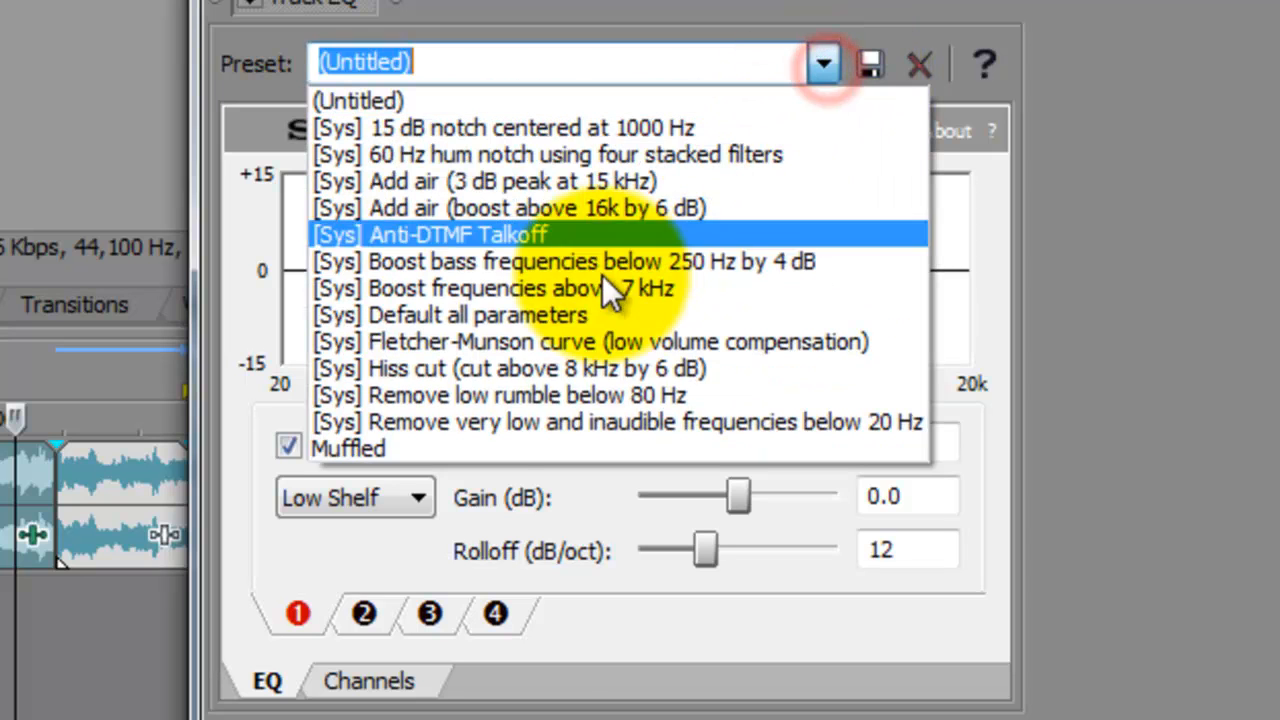
left_click(347, 448)
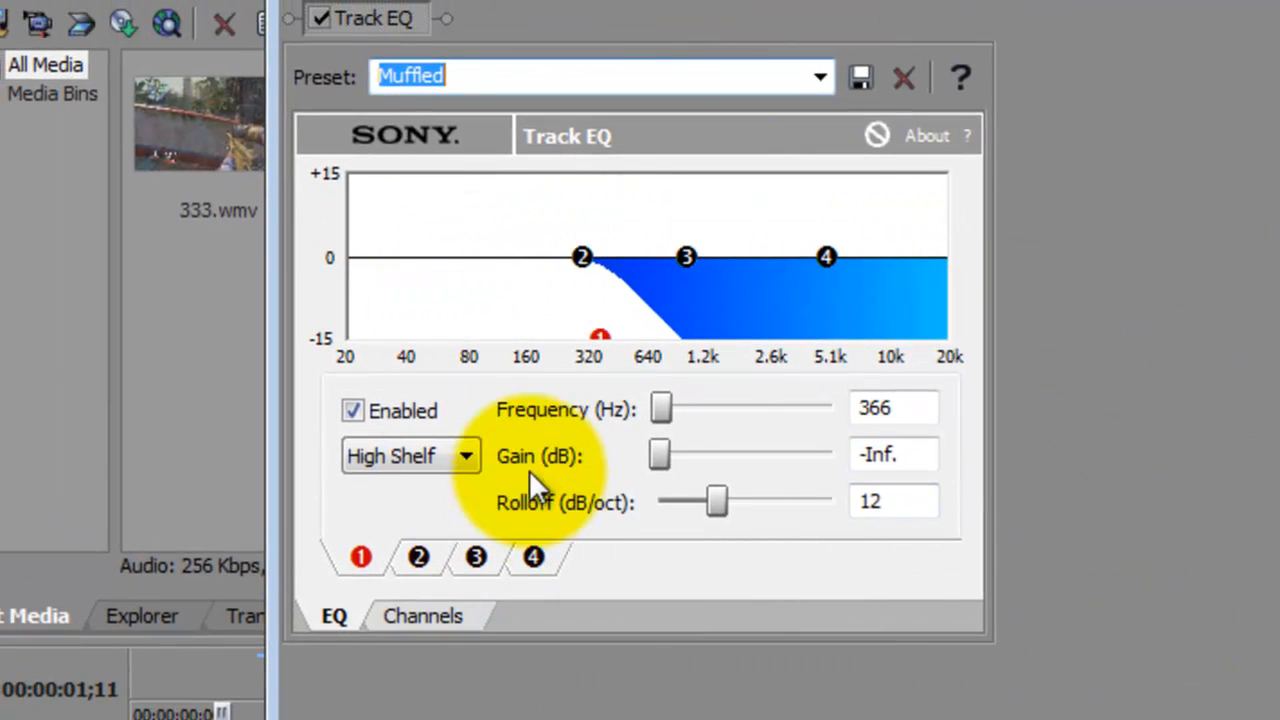
mouse_move(1270, 65)
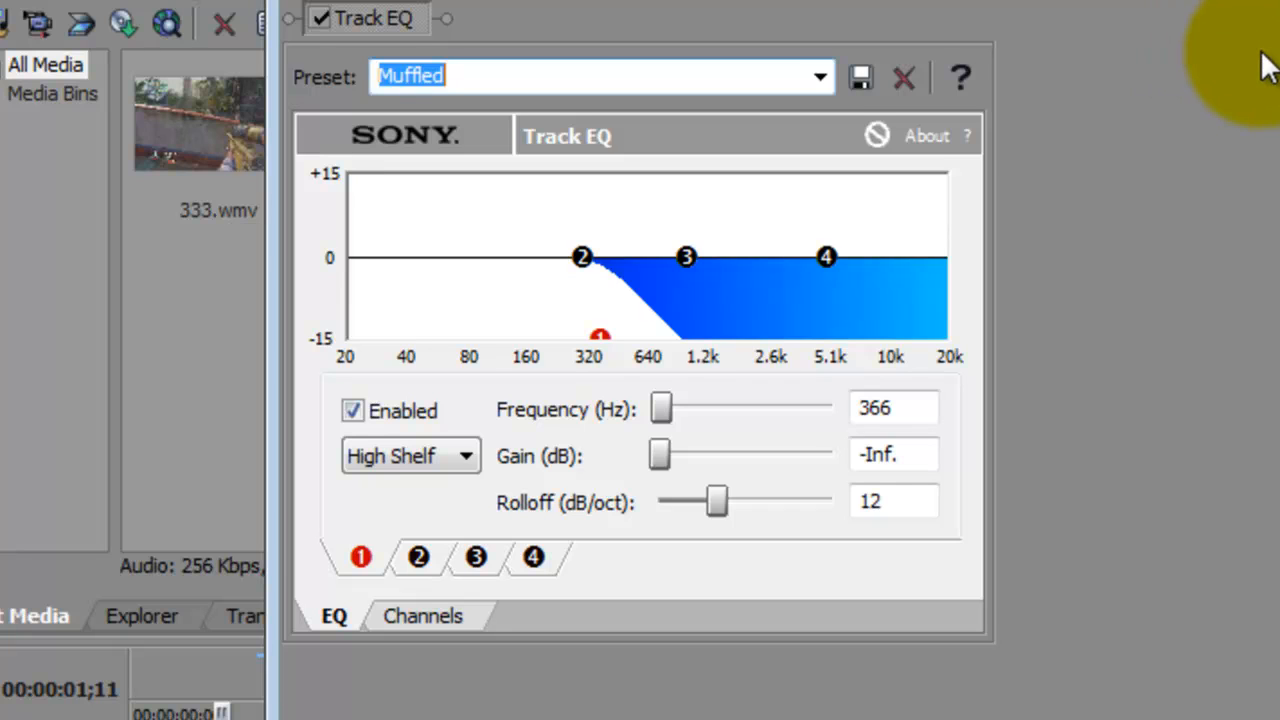
left_click(902, 78)
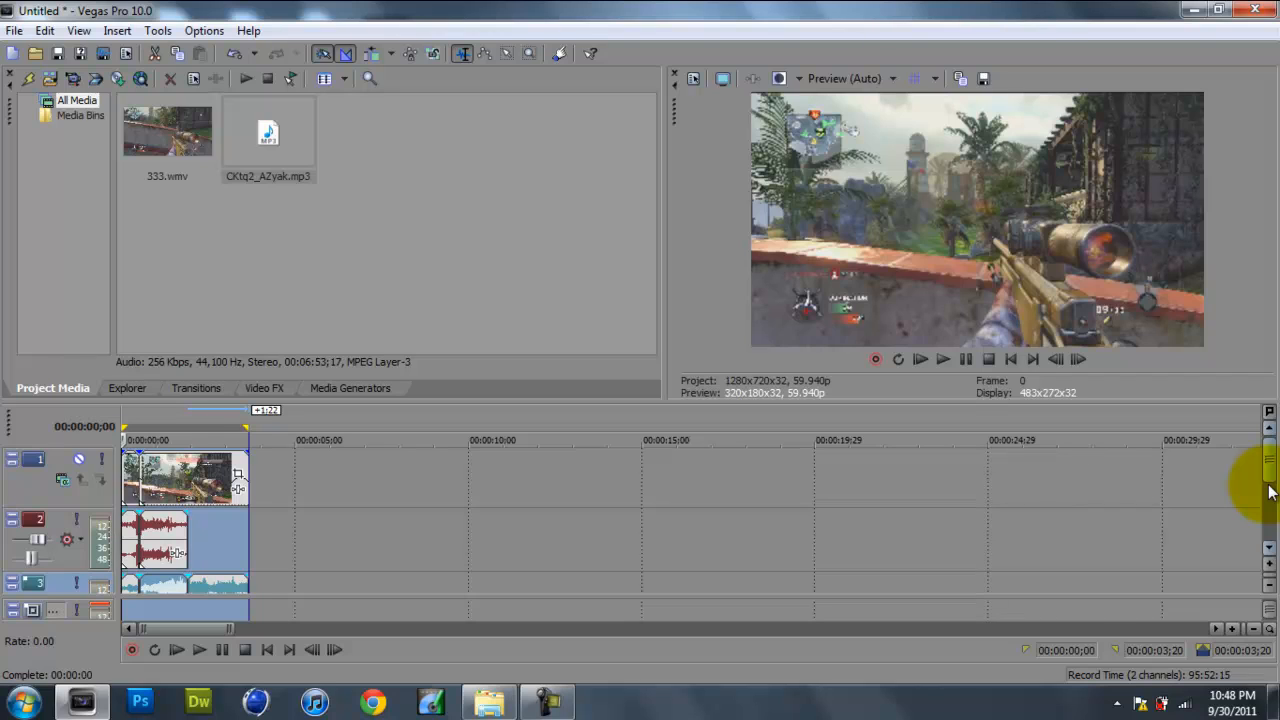
mouse_move(941, 359)
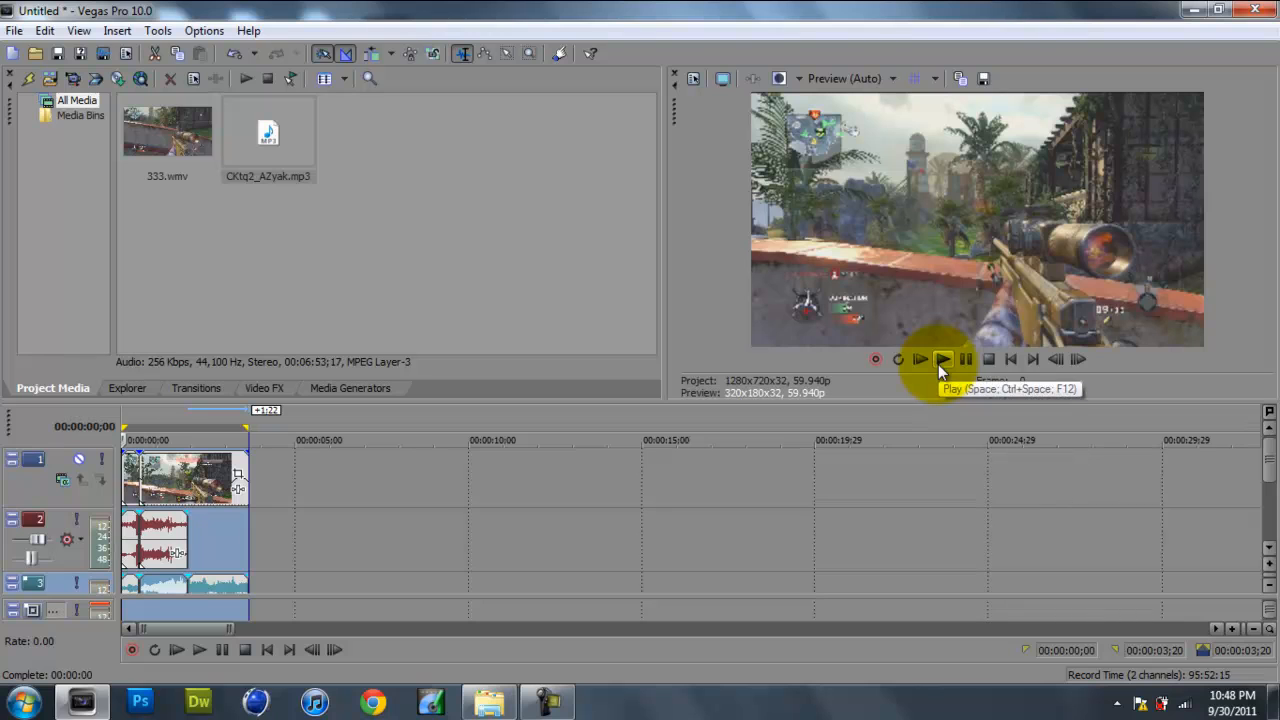
Play the finished edit in the preview window, then stop and return to the start.
left_click(943, 359)
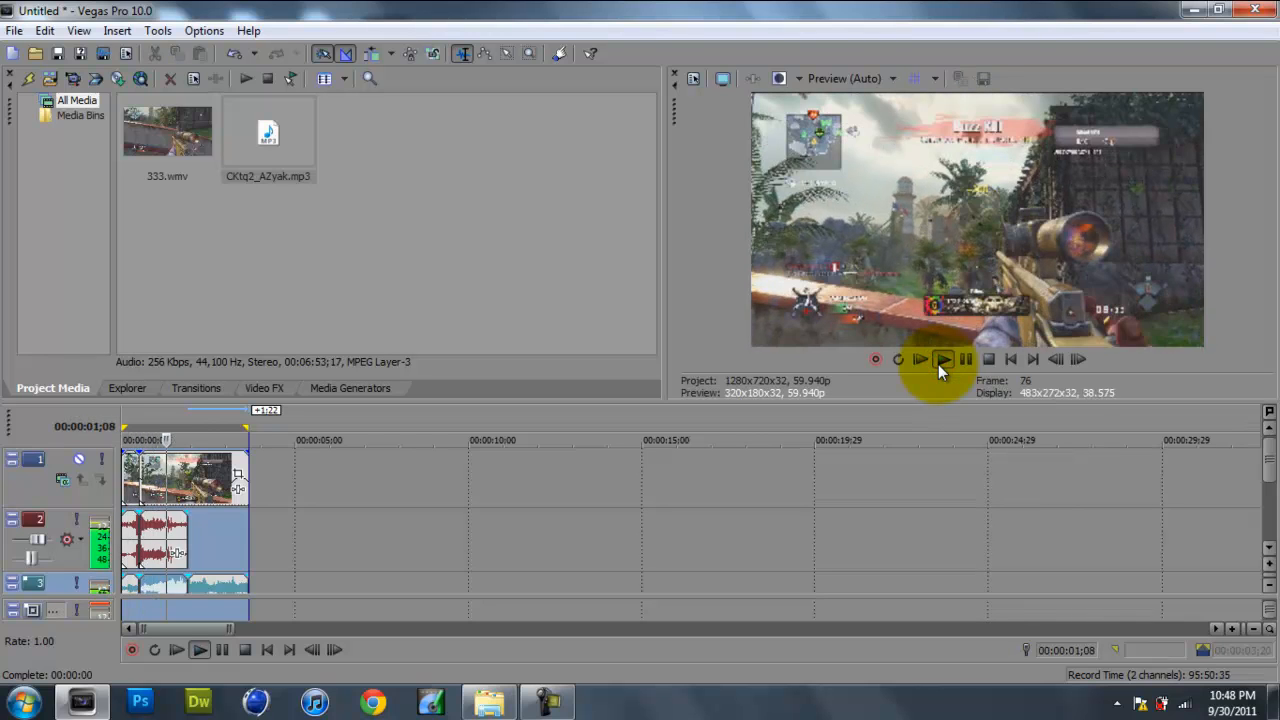
left_click(942, 359)
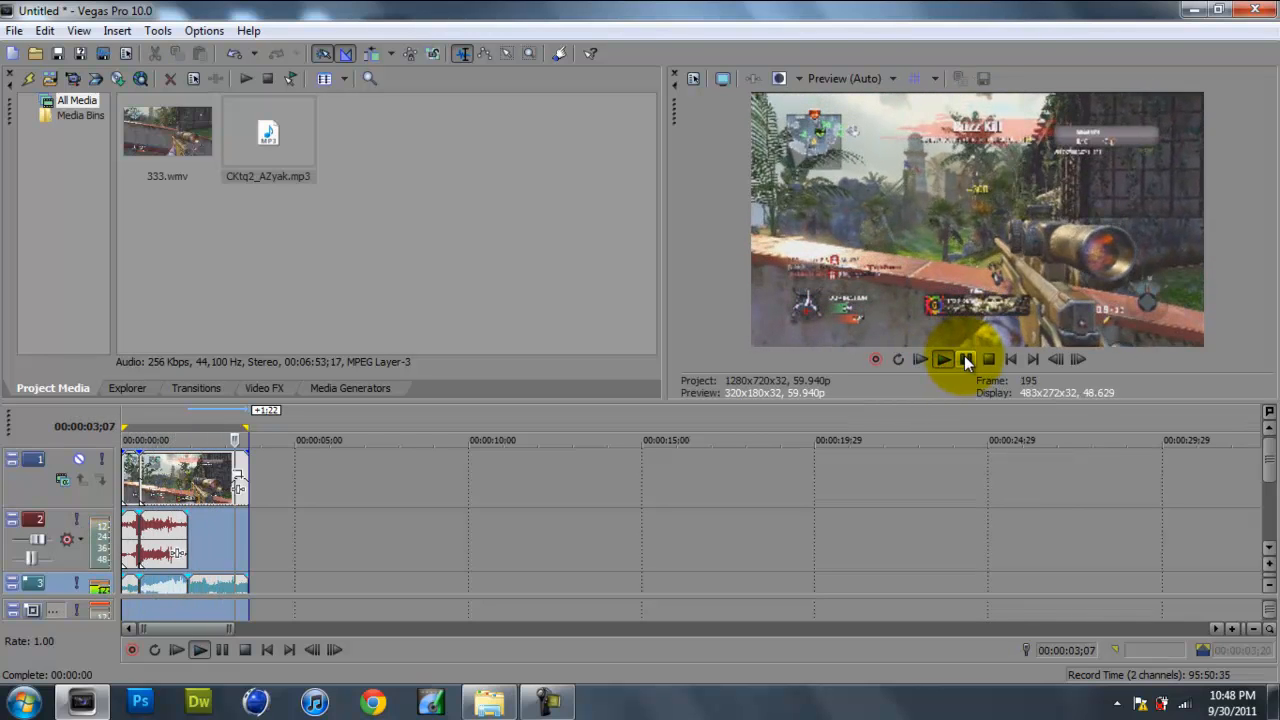
left_click(943, 359)
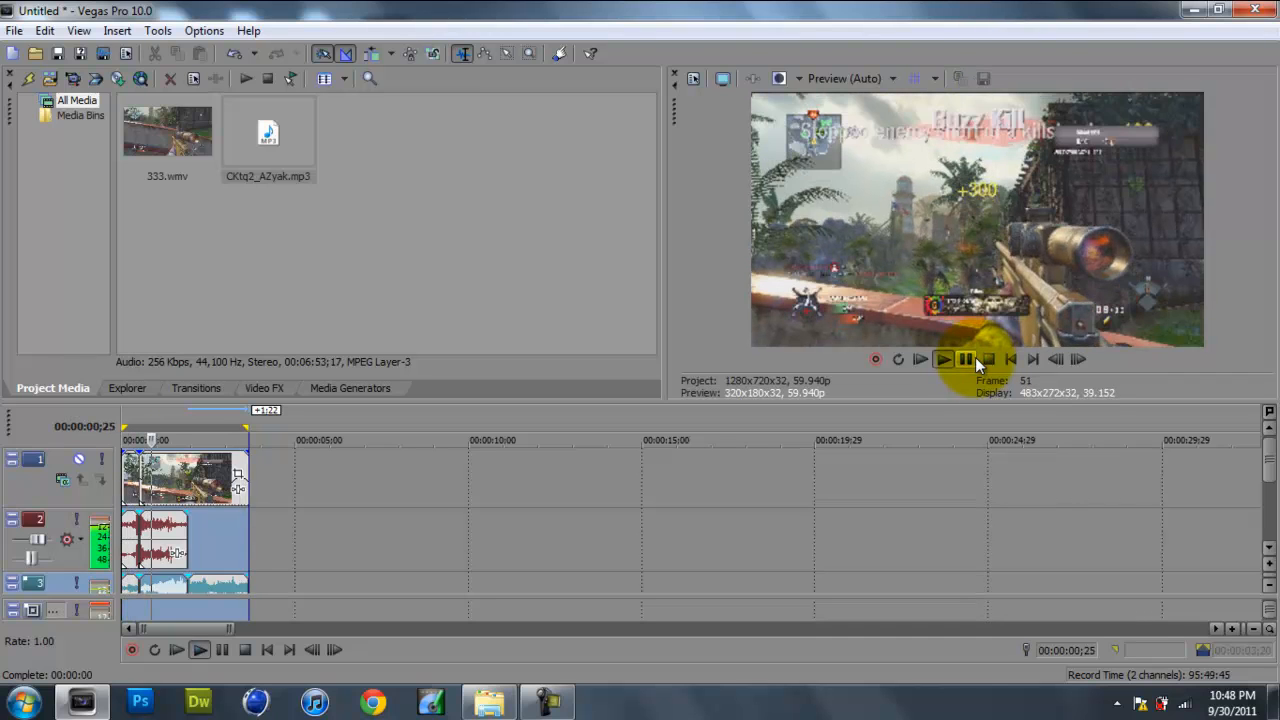
left_click(942, 359)
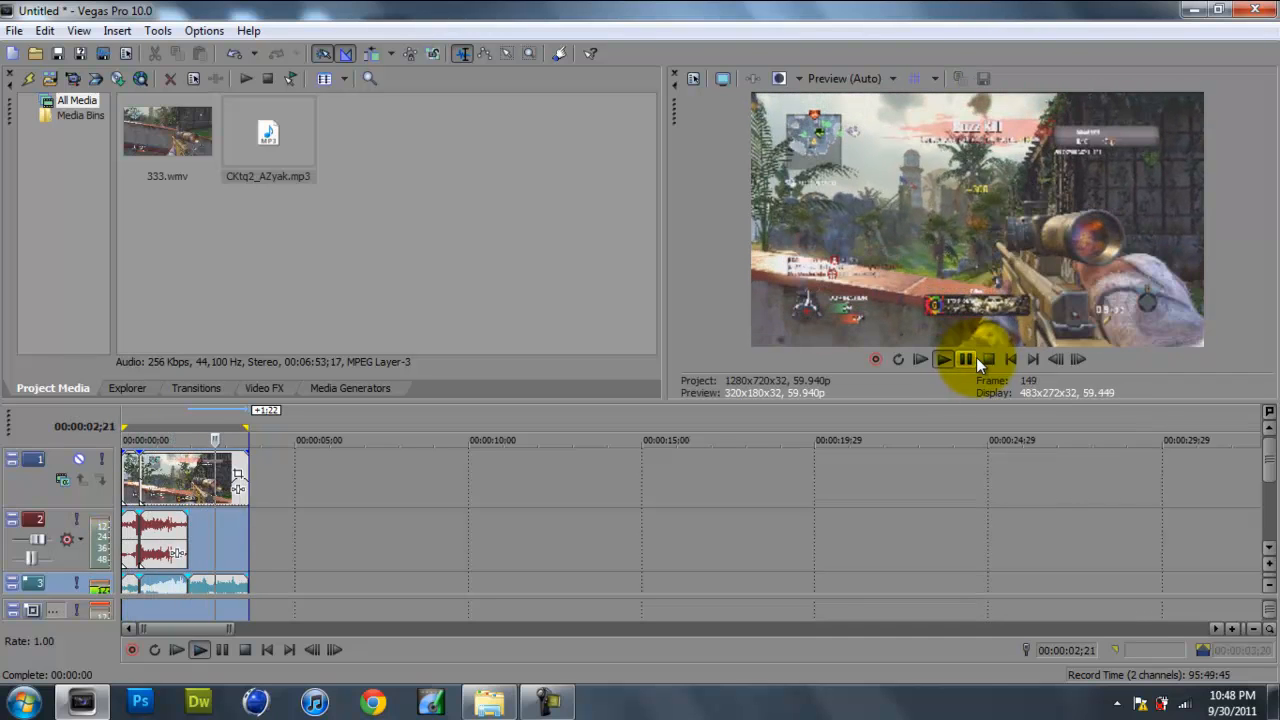
left_click(966, 359)
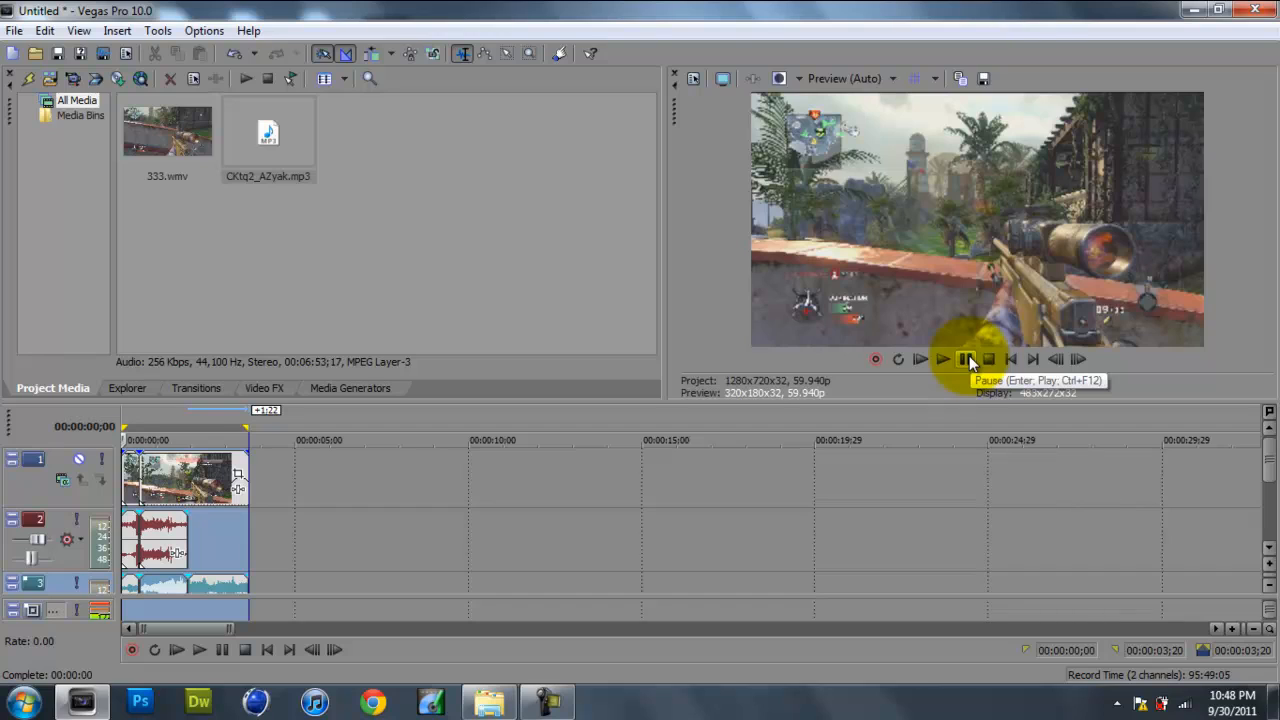